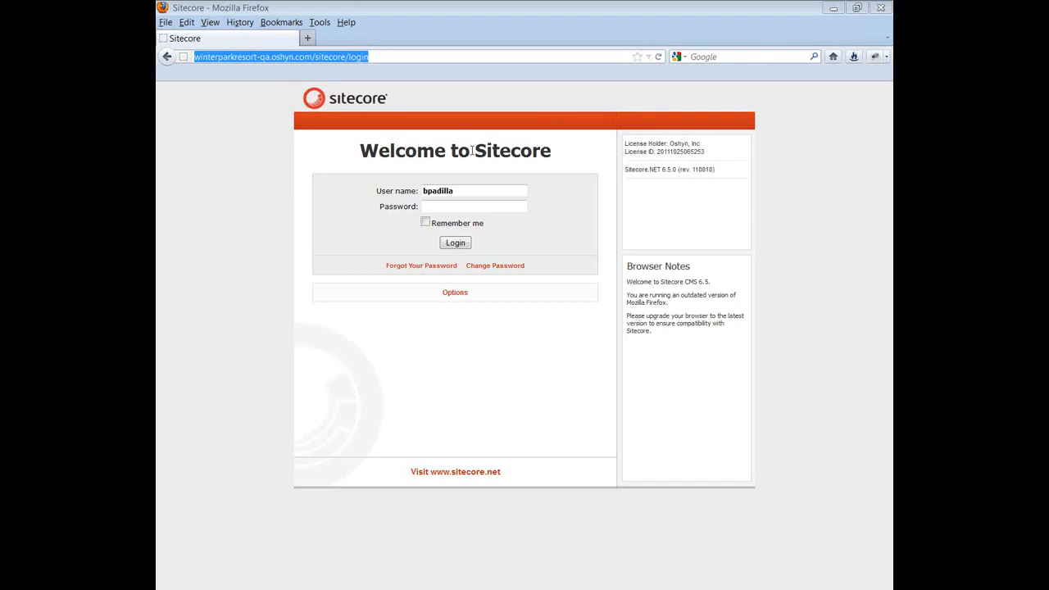
Step: Enter the account password and log in to reach the Content Editor
click(474, 205)
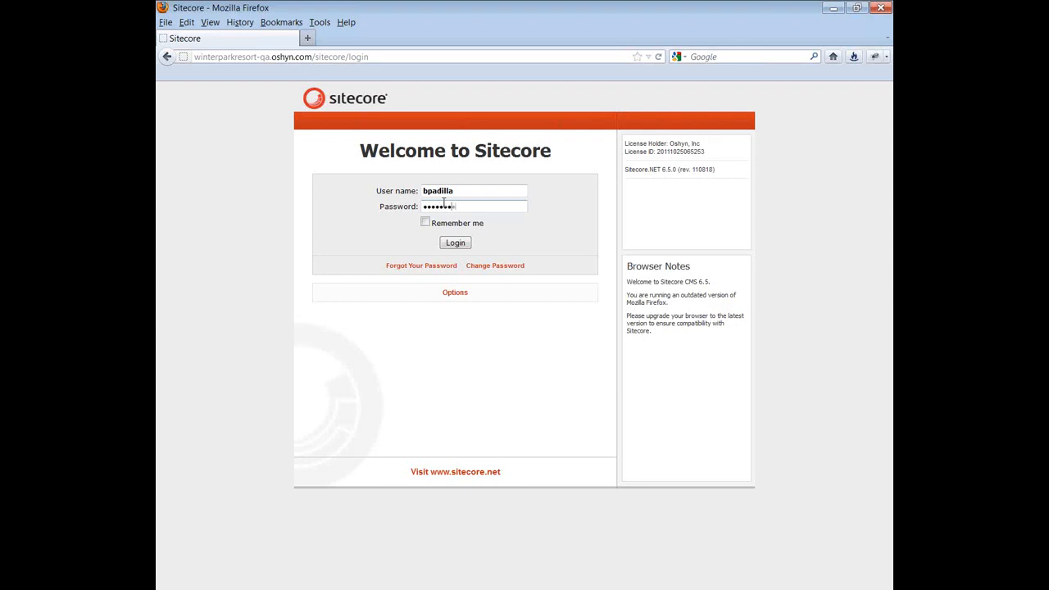
click(454, 243)
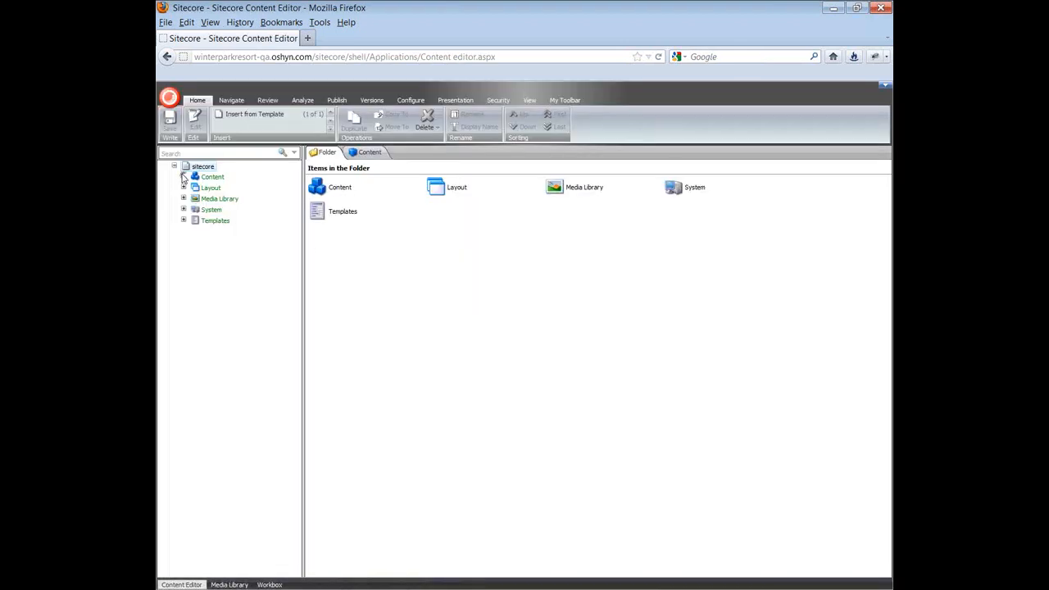
Step: Expand Content > WinterPark > Home, select Events and Activities and bring up its context menu
click(185, 176)
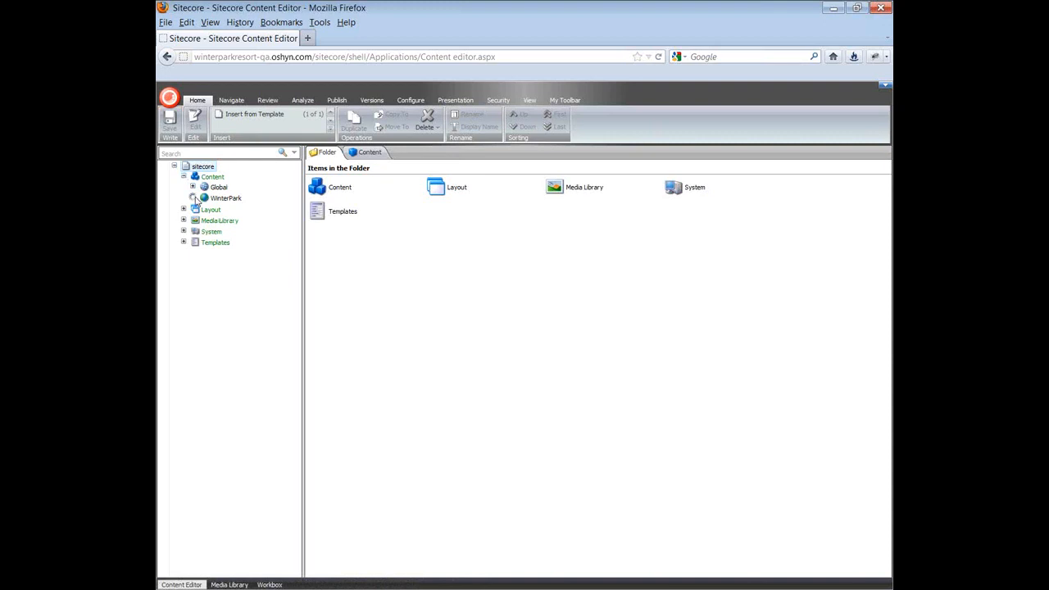
click(193, 197)
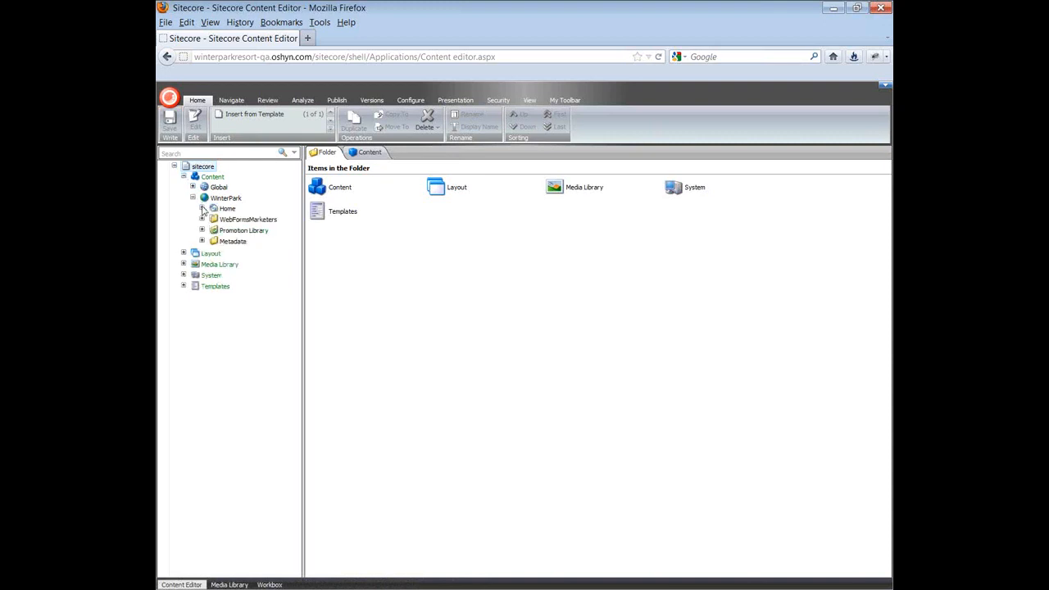
click(202, 208)
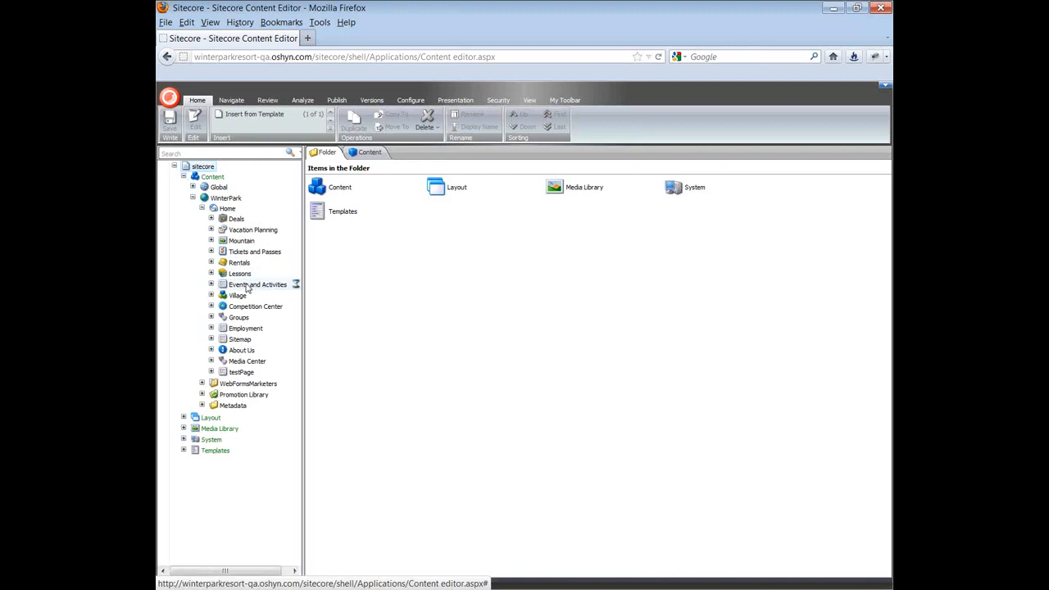
click(258, 285)
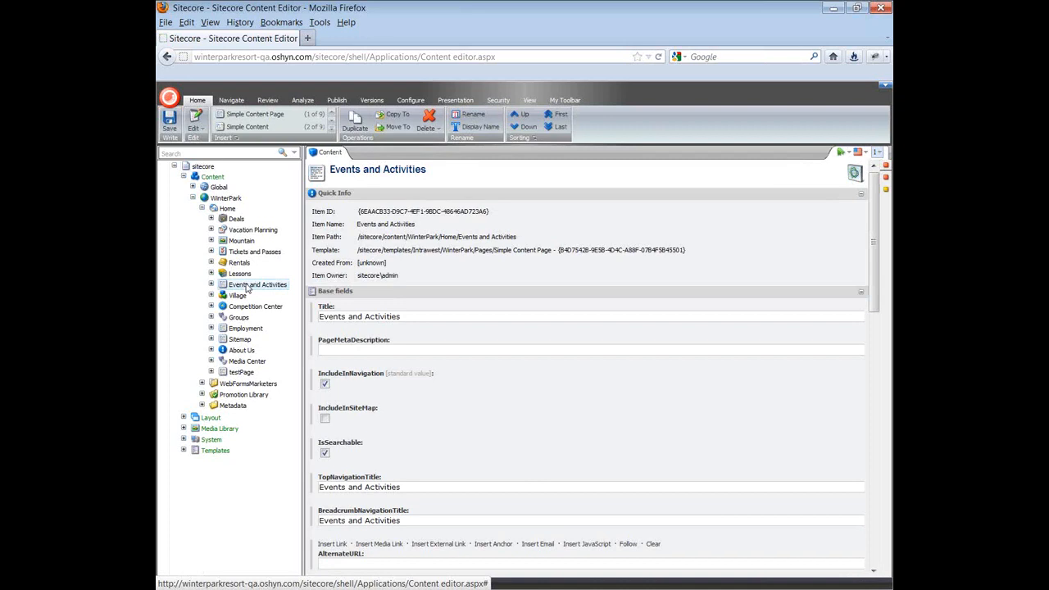
right_click(257, 284)
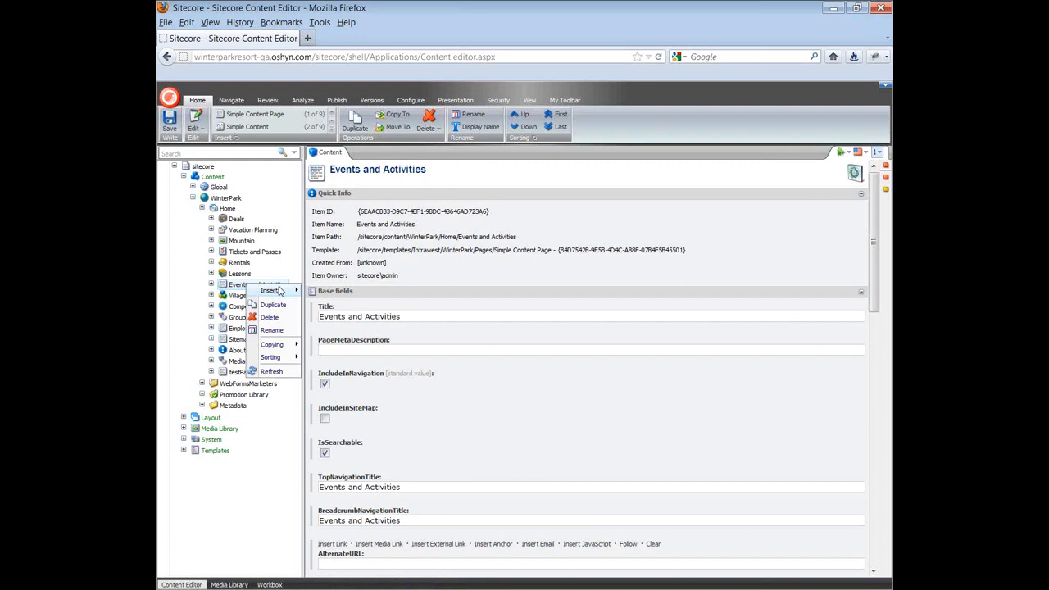
Step: Insert a new Simple Content Page named April Events under Events and Activities
click(271, 290)
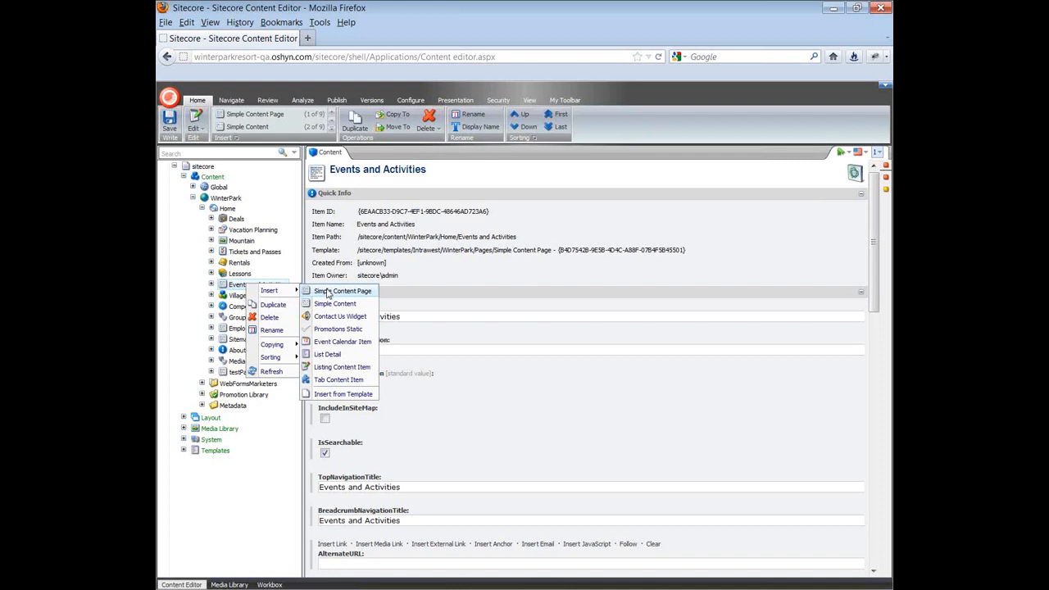
mouse_move(334, 304)
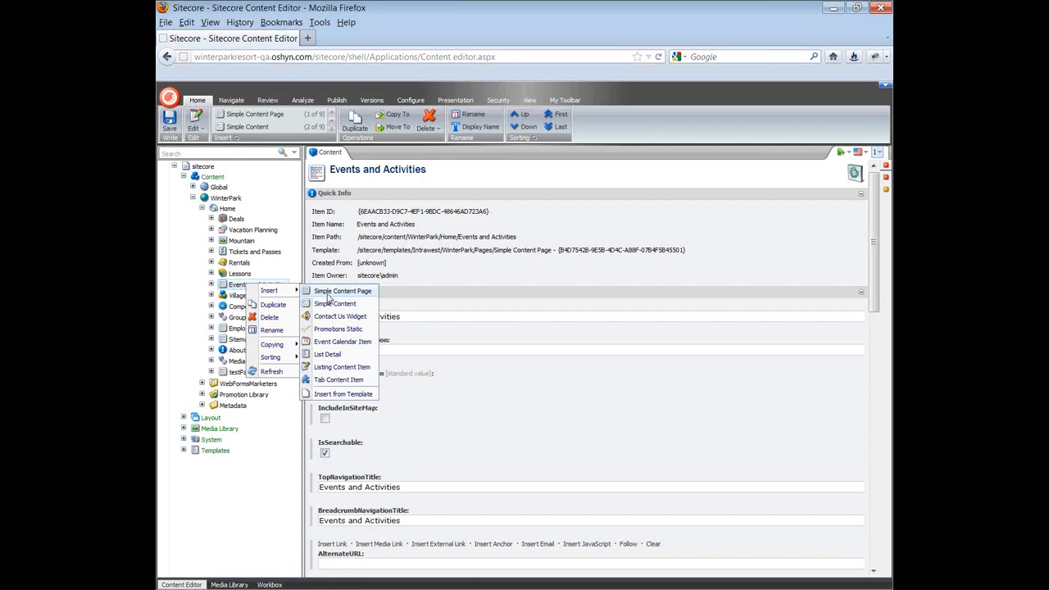
click(341, 291)
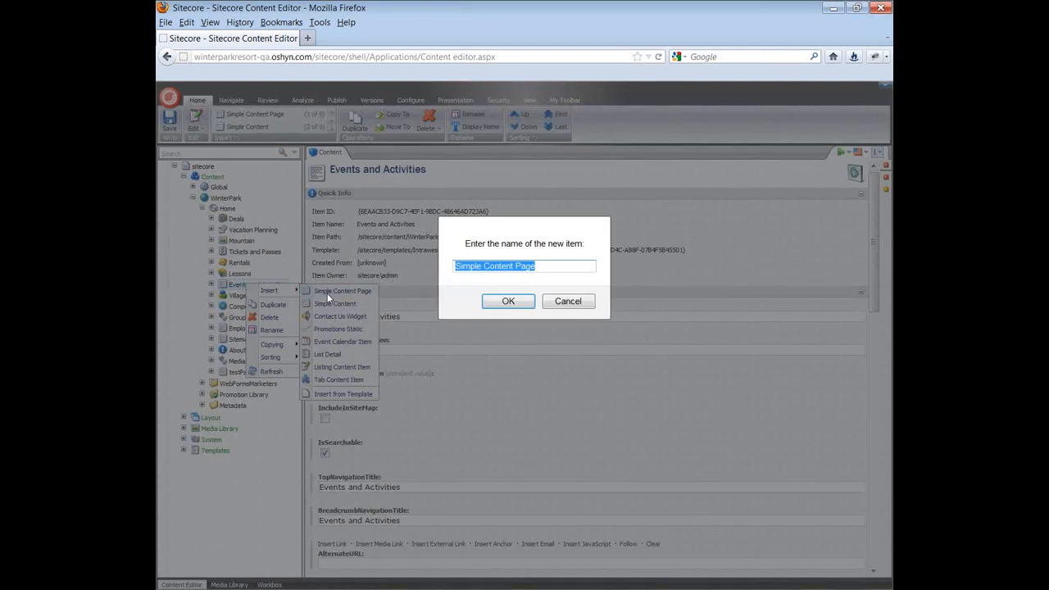
text(April Even)
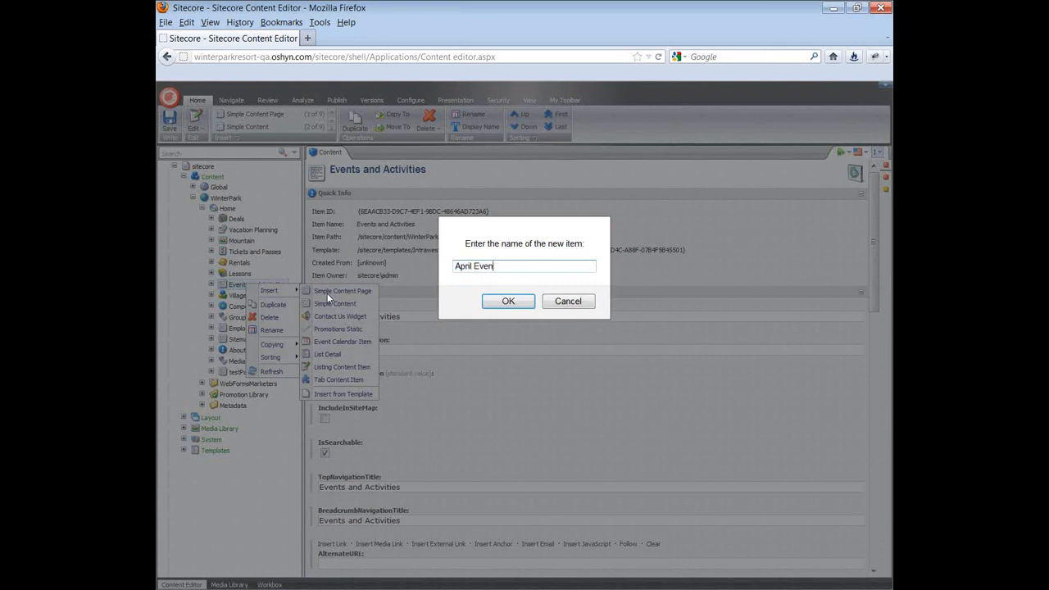
click(507, 300)
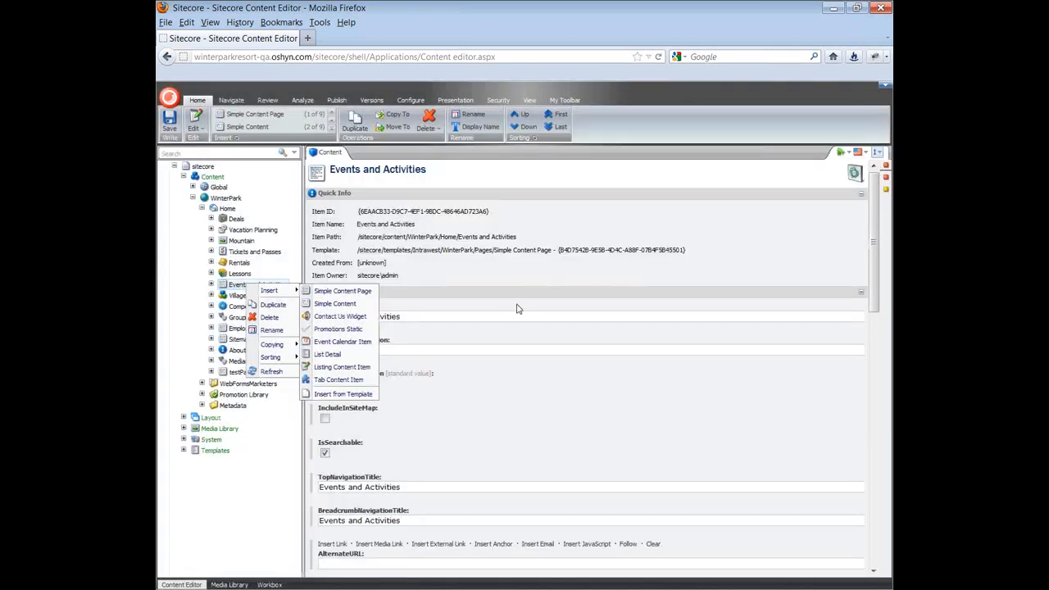
click(334, 303)
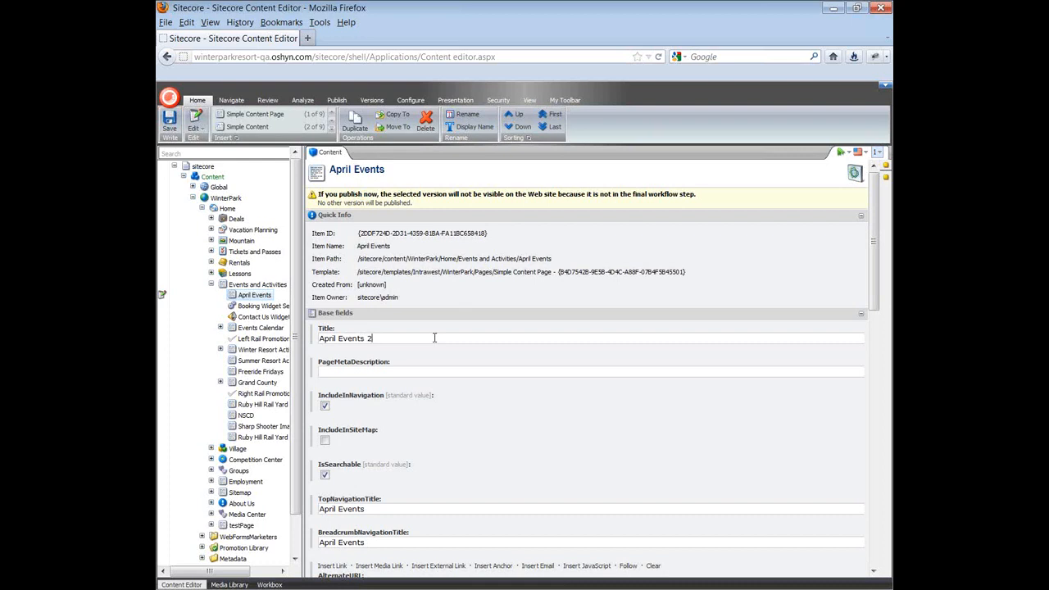
Step: Append 2012 to the Title field and tick IncludeInSiteMap
text(012)
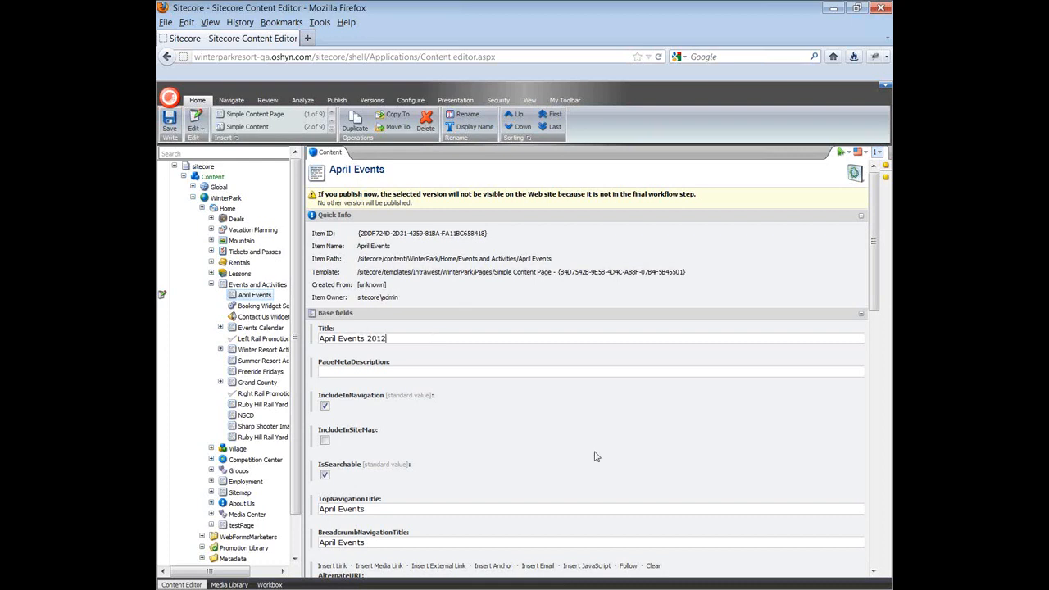
mouse_move(627, 484)
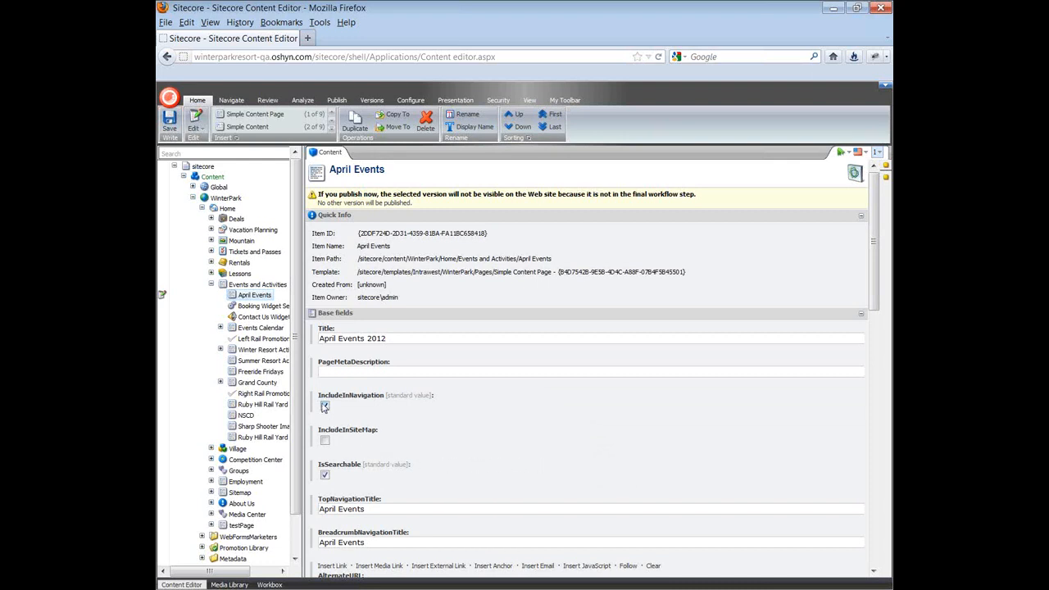
click(325, 440)
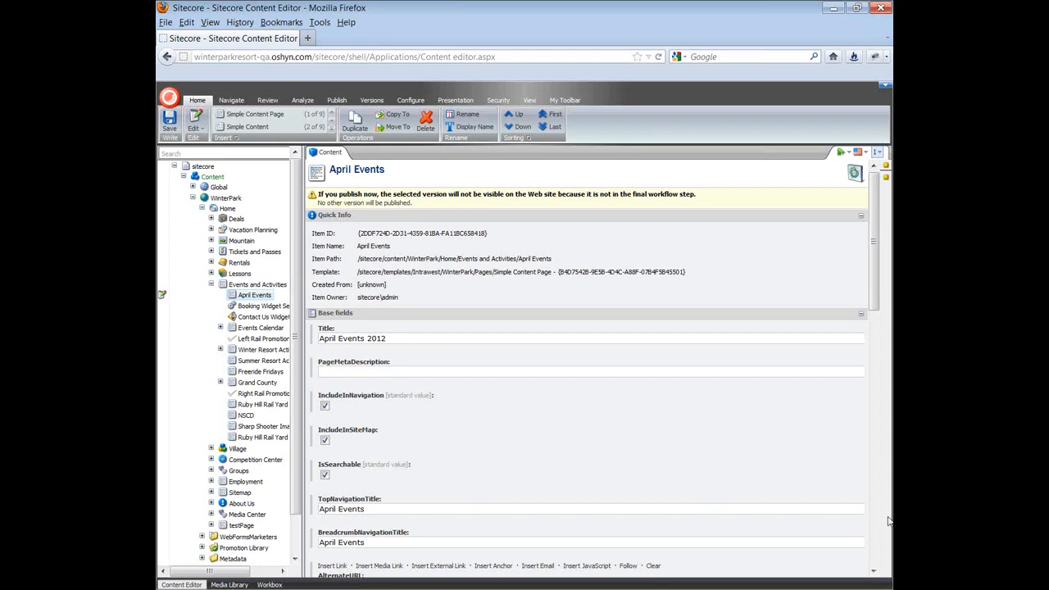
scroll(down, 3)
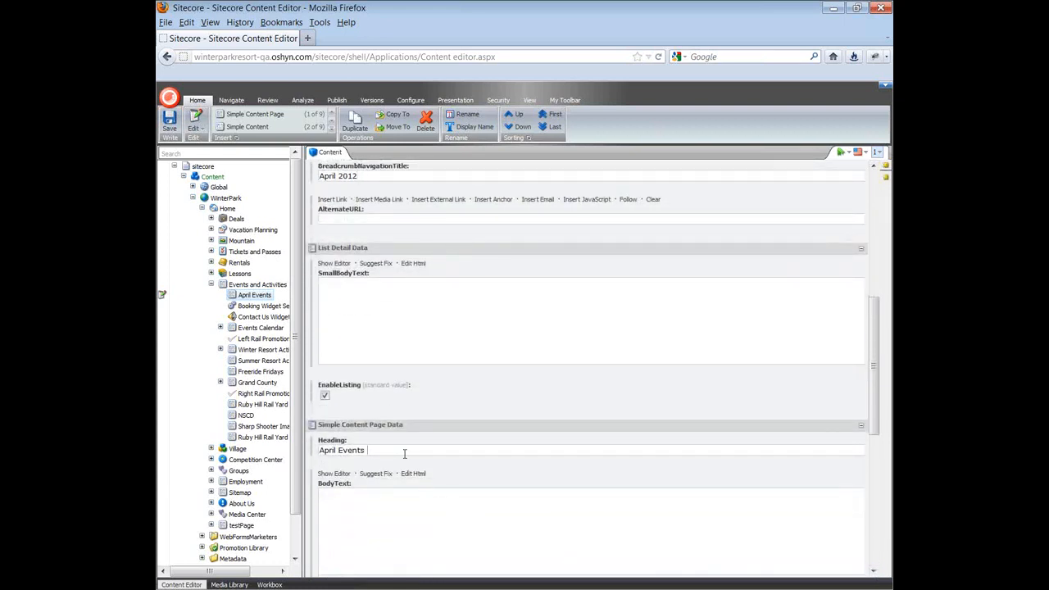
Step: Append 2012 to the Heading field and bring up the rich-text editor for BodyText
text(2012)
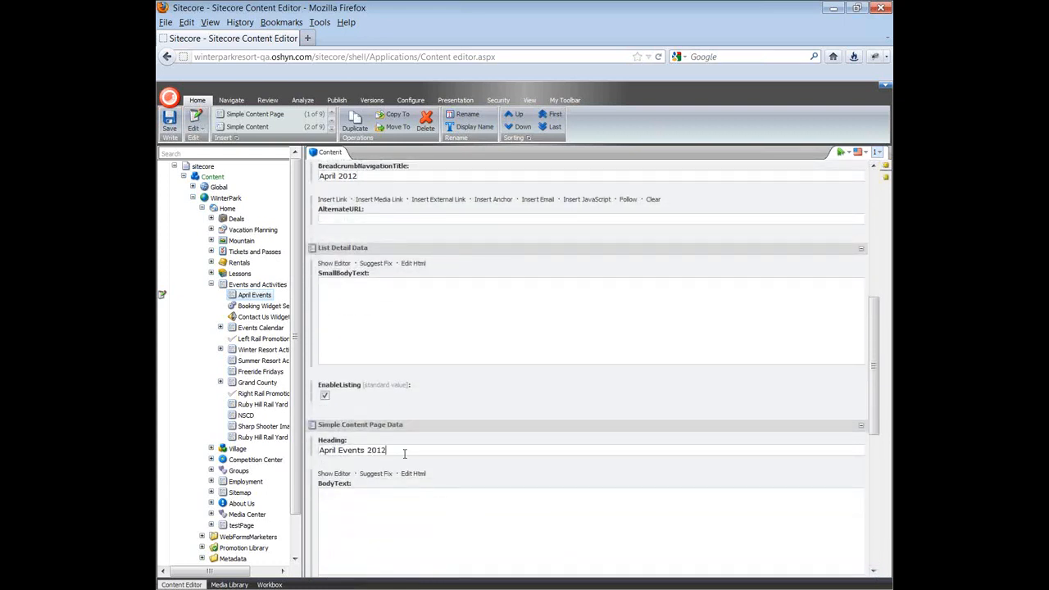
mouse_move(379, 507)
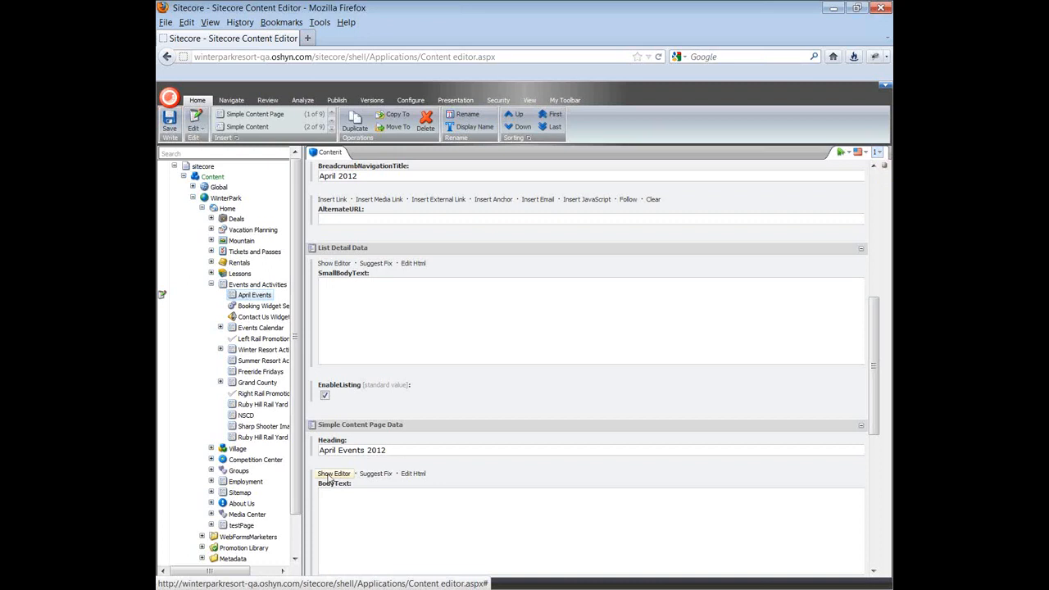
click(333, 472)
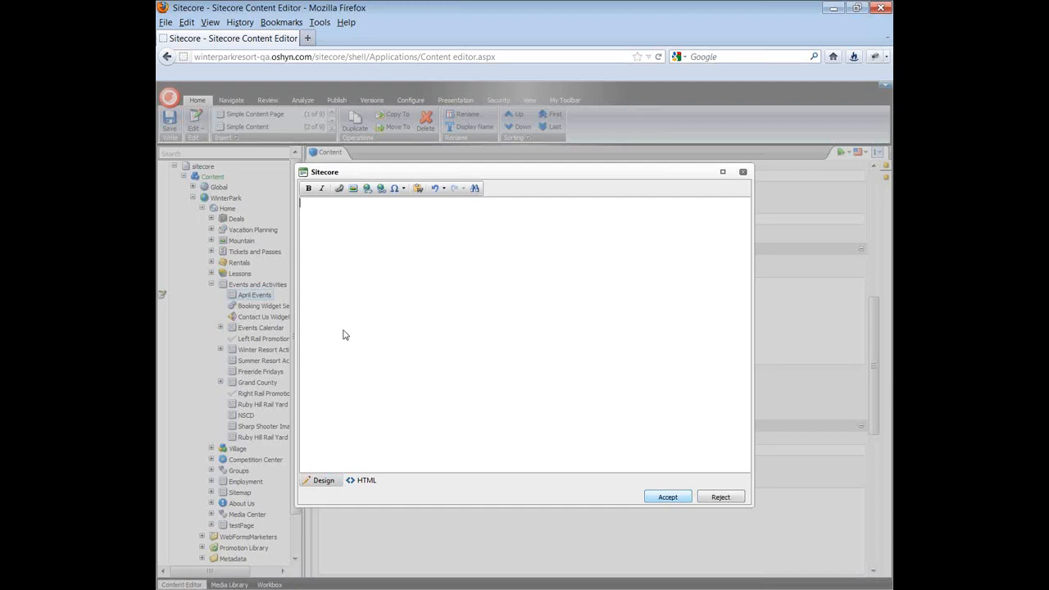
Step: Write the intro sentence "We offer the following events in April 2012" in the body text
text(We offer the f)
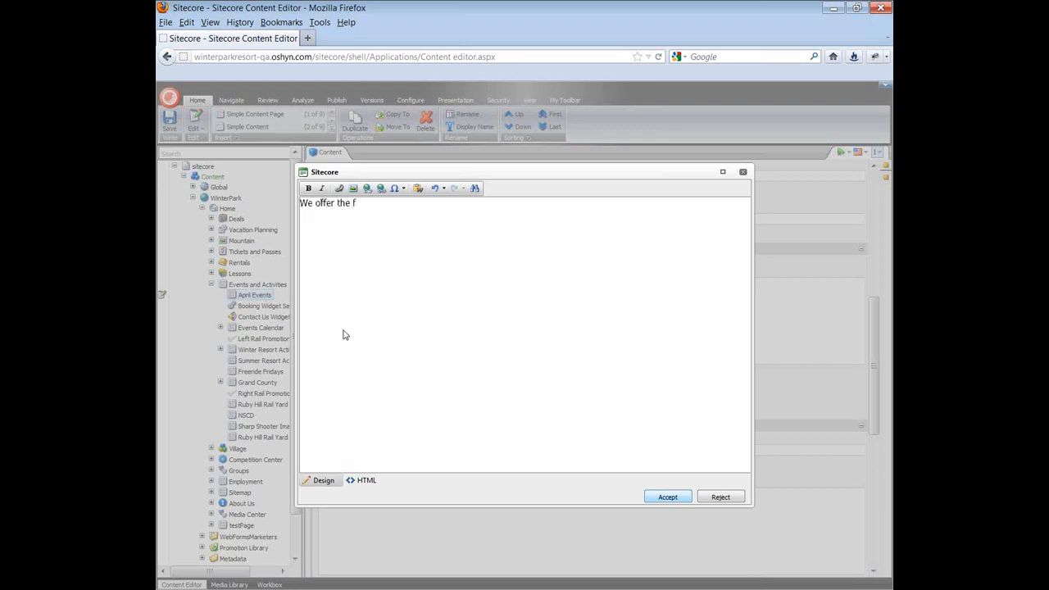
text(ollowing events)
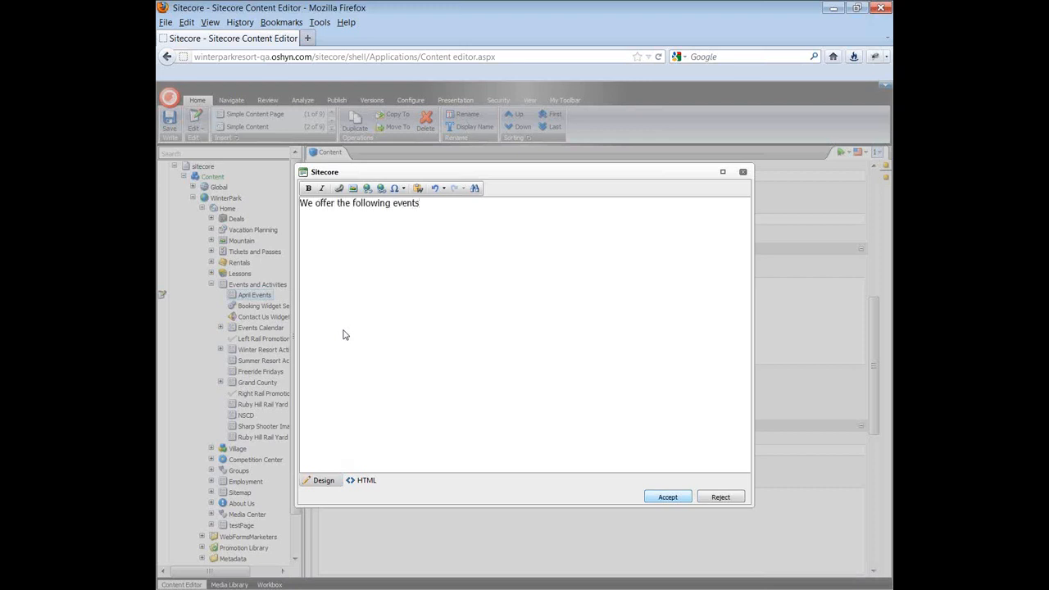
text(in April)
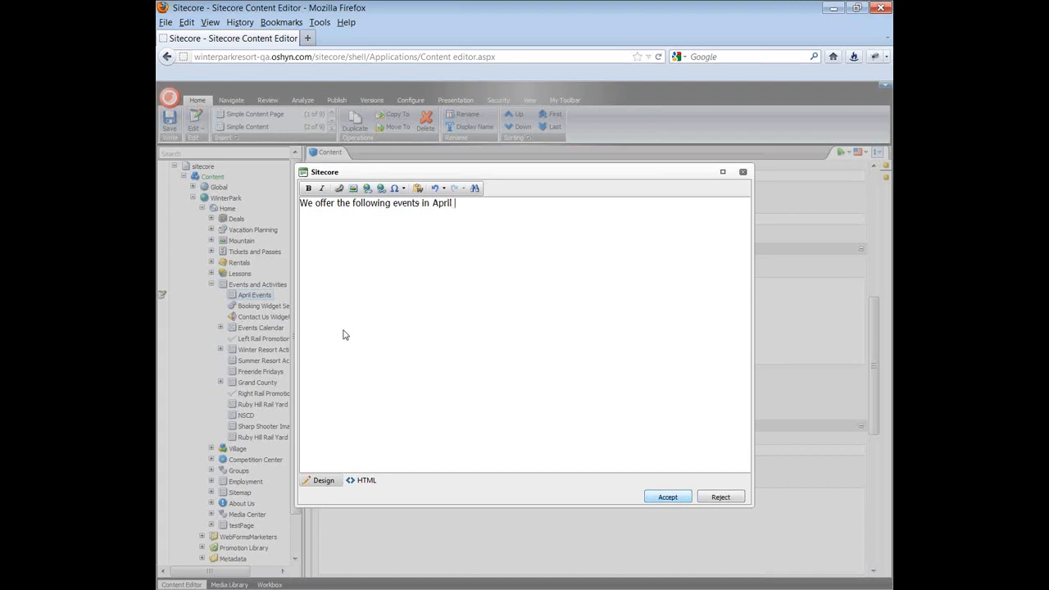
text(2012)
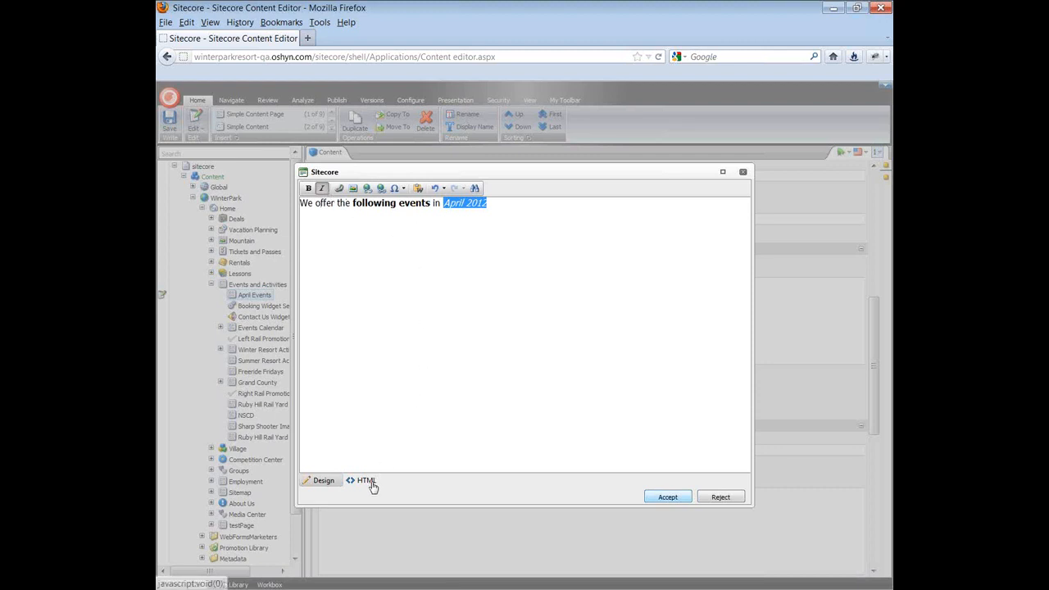
Step: Add an h1 Coming soon! heading via the HTML view and return to Design view
click(362, 480)
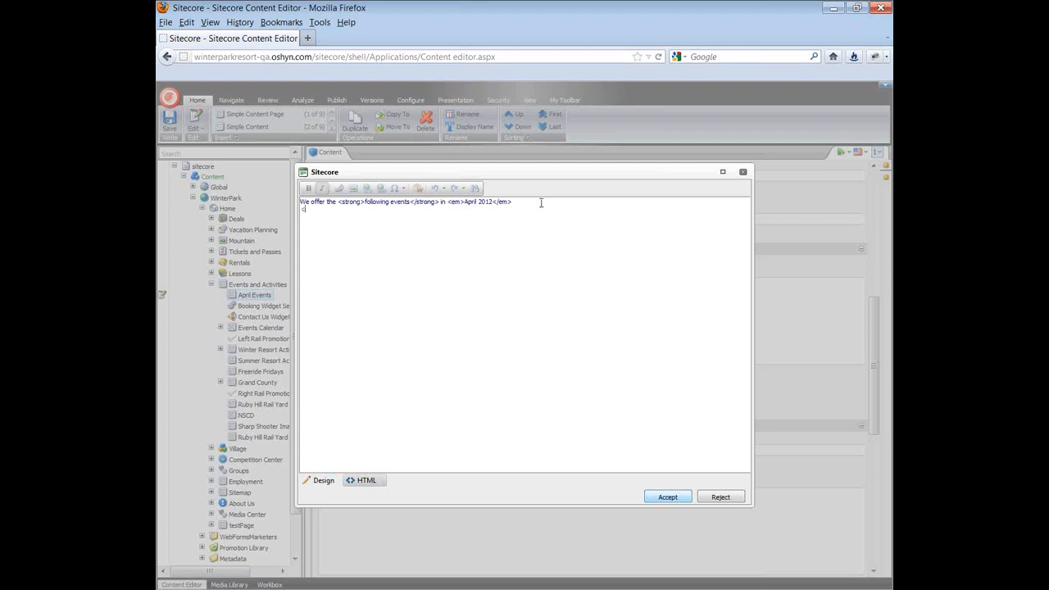
text(h1>Coming!)
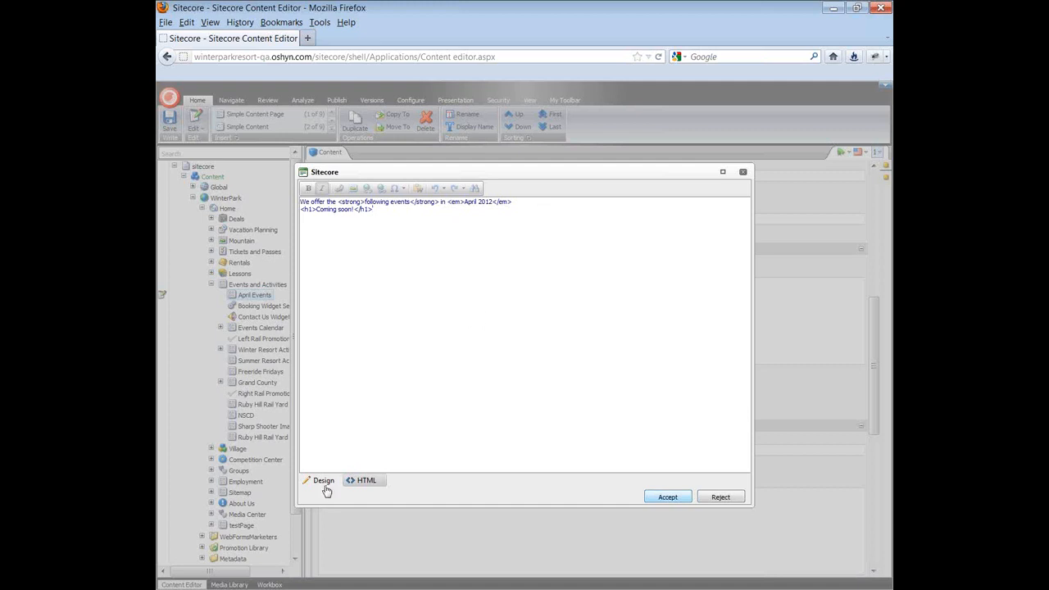
click(323, 480)
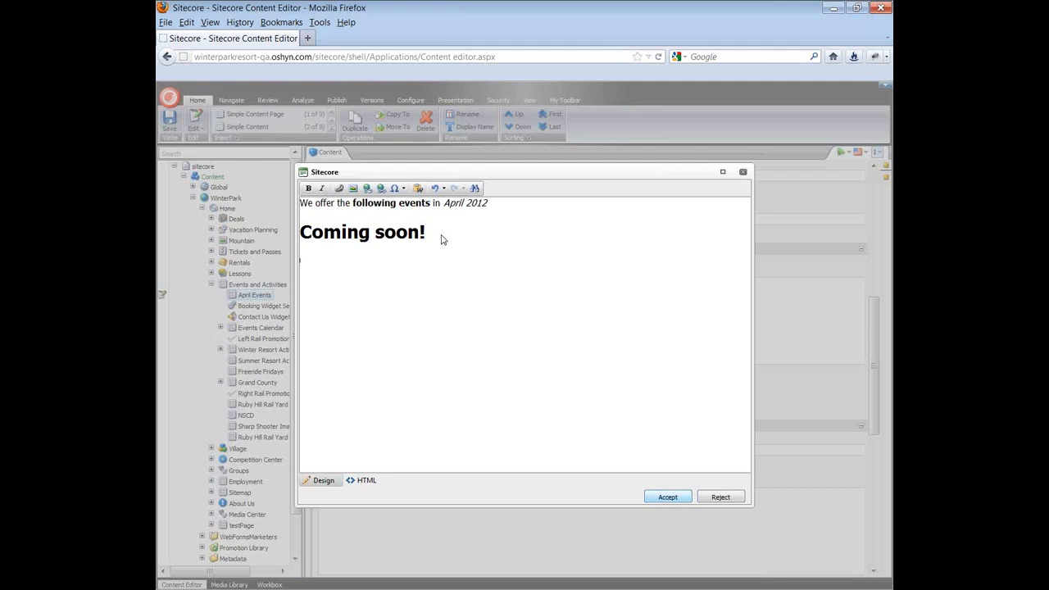
click(353, 189)
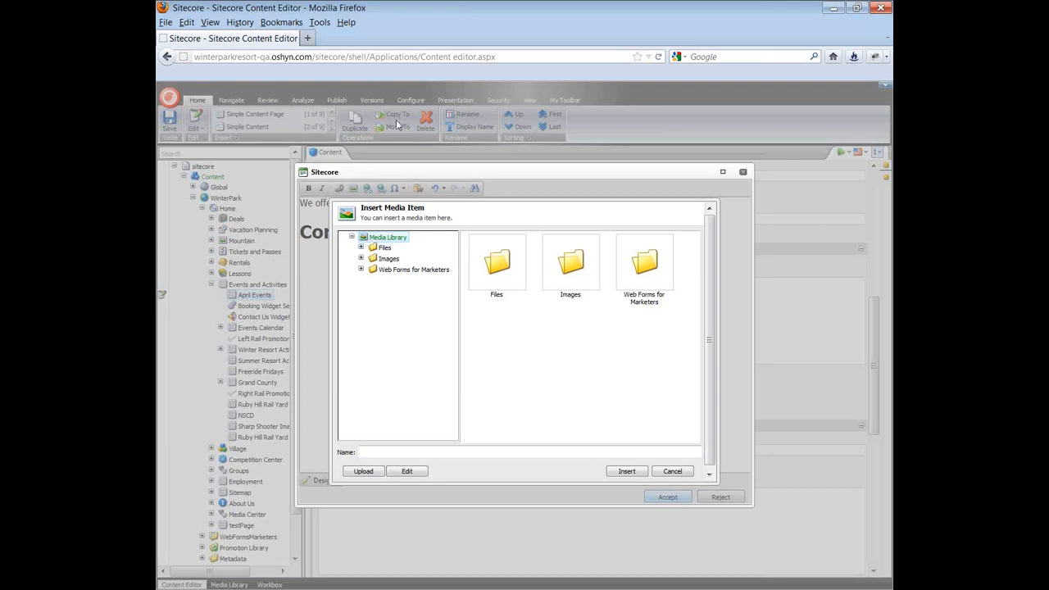
Step: Browse the media library to Images > WinterPark > EventsActivitiesImages, backing out of an upload
click(362, 258)
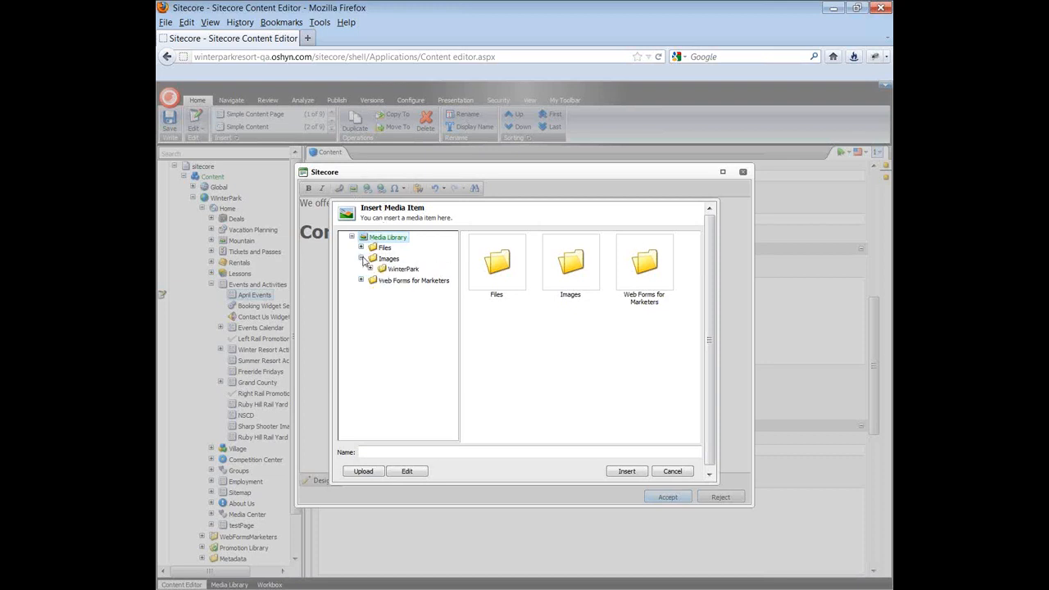
click(371, 268)
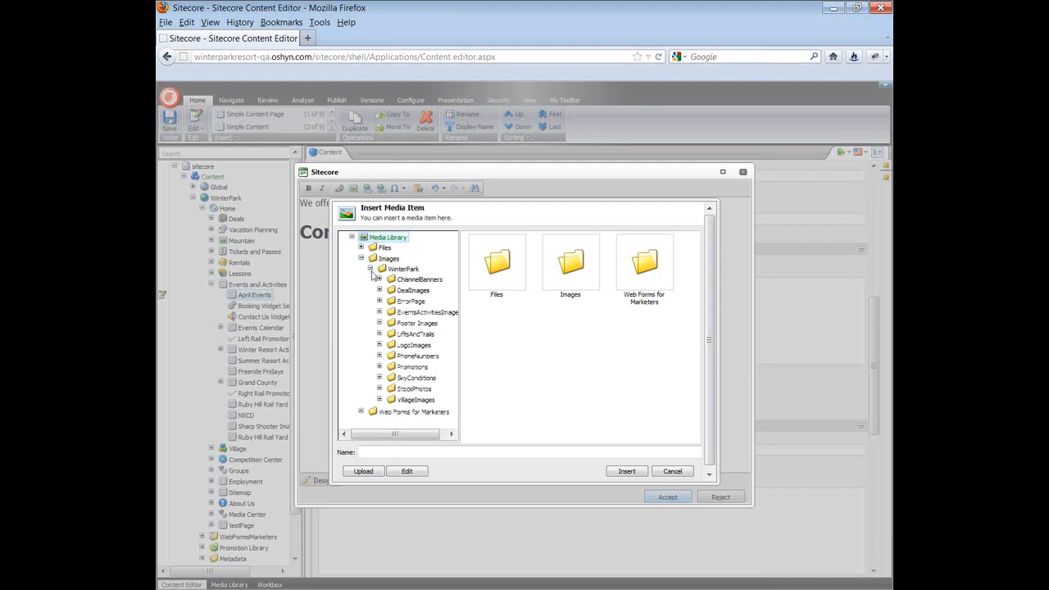
click(380, 312)
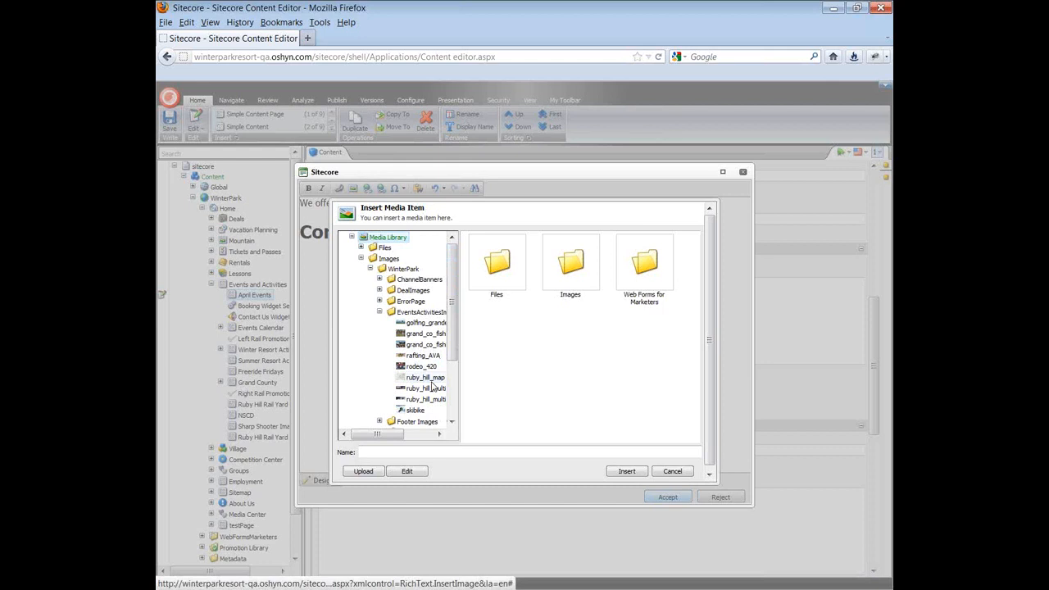
click(363, 470)
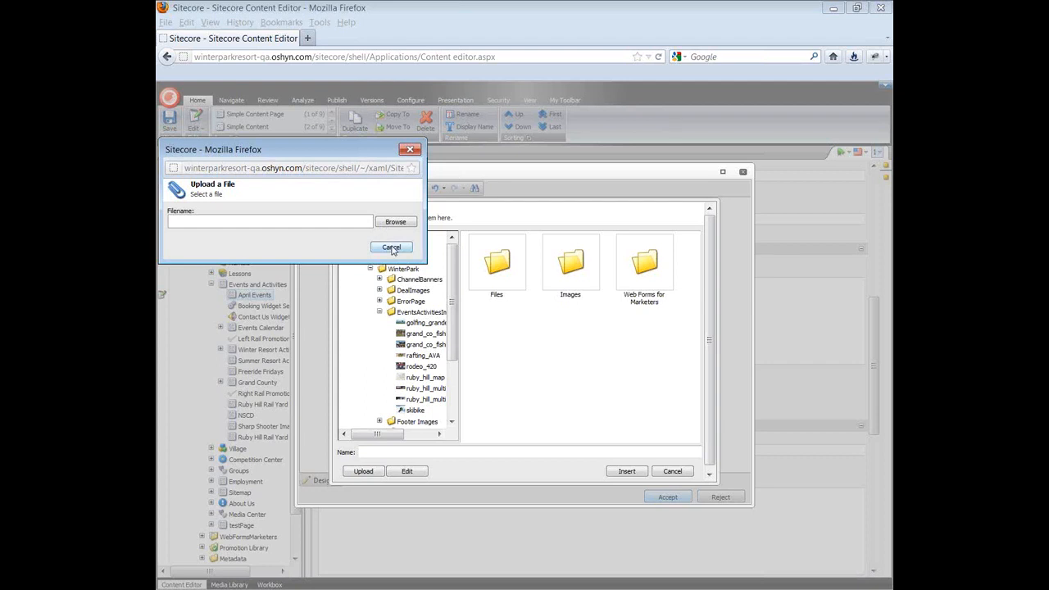
click(391, 246)
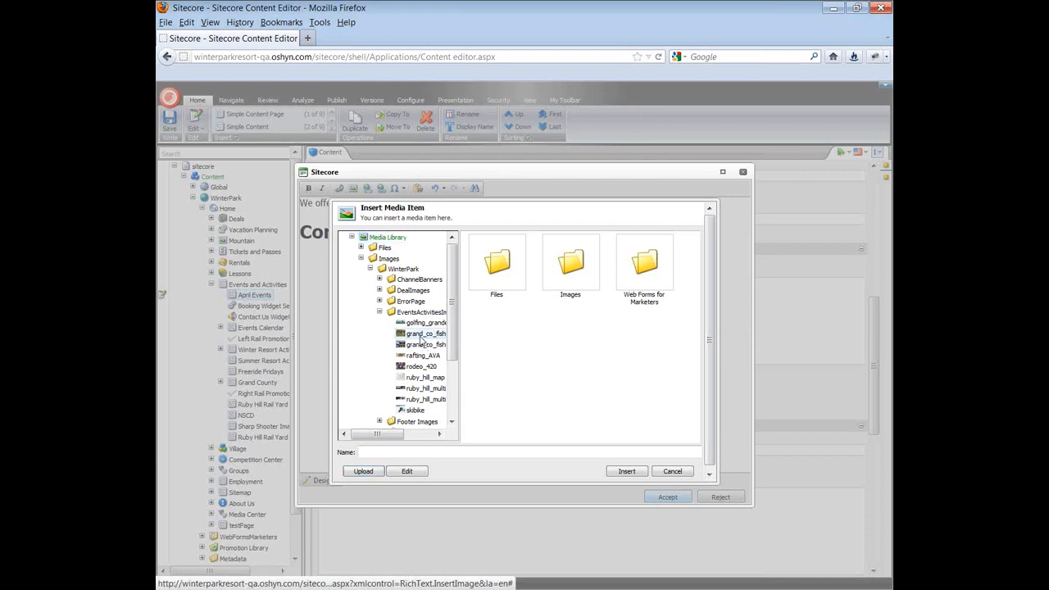
Step: Insert the grand_co_fishing_boat_420 photo into the body text below Coming soon!
click(425, 333)
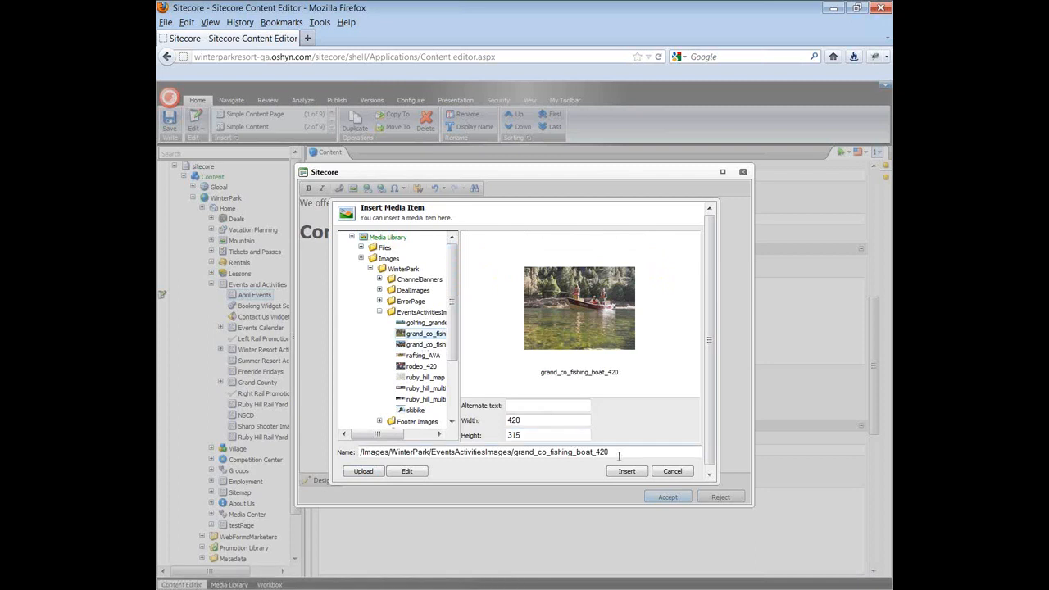
click(625, 471)
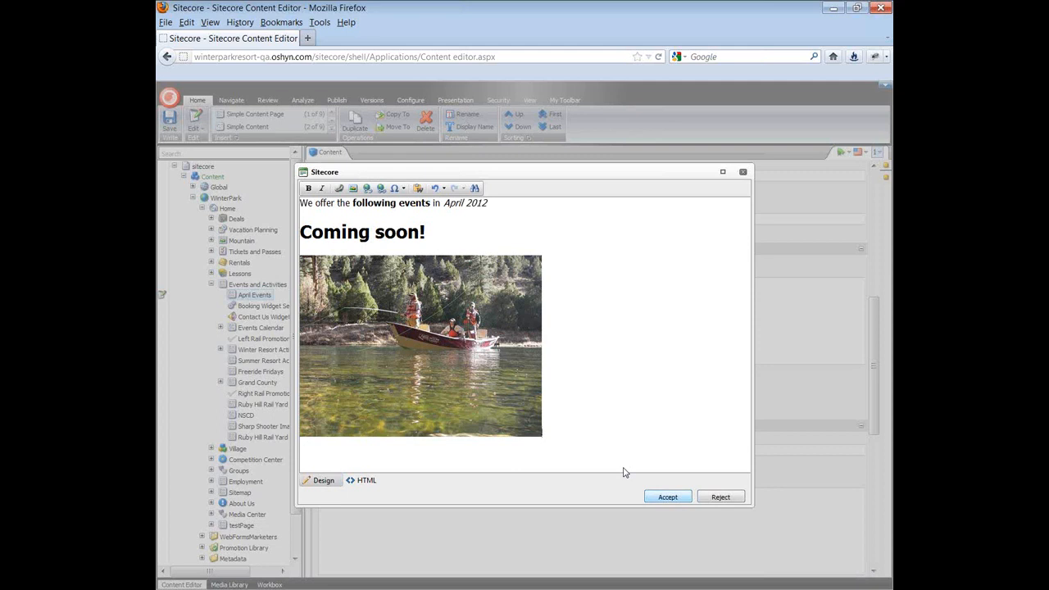
mouse_move(678, 508)
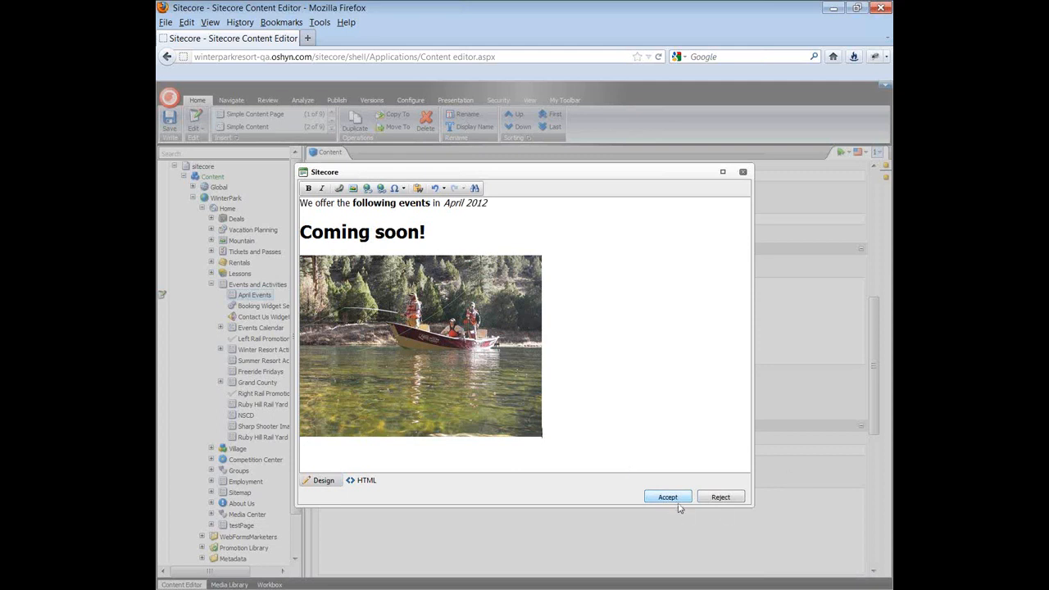
Step: Accept the rich-text edits and save the April Events item
click(667, 497)
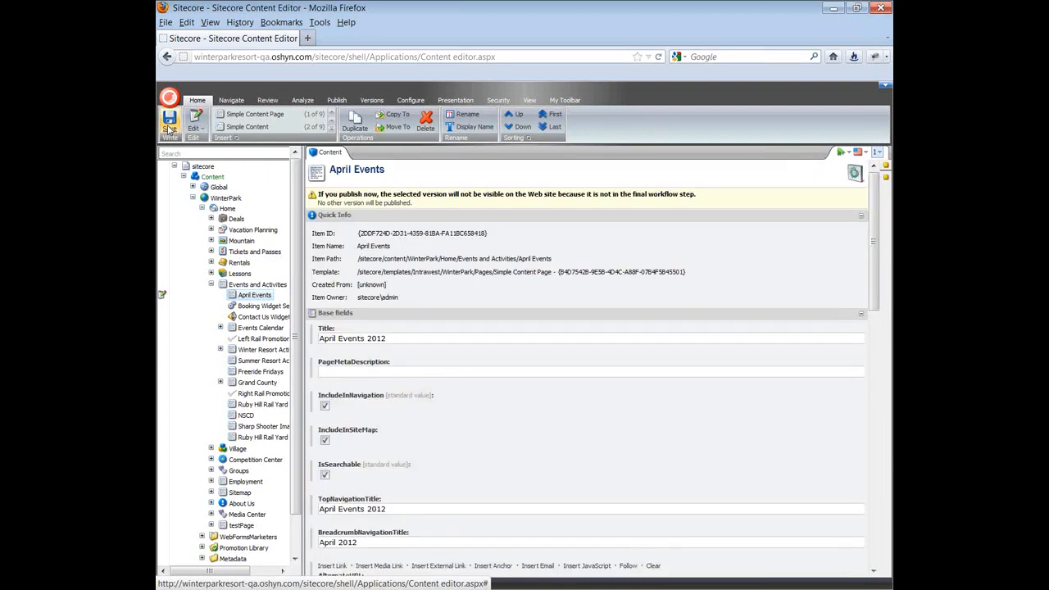
click(170, 118)
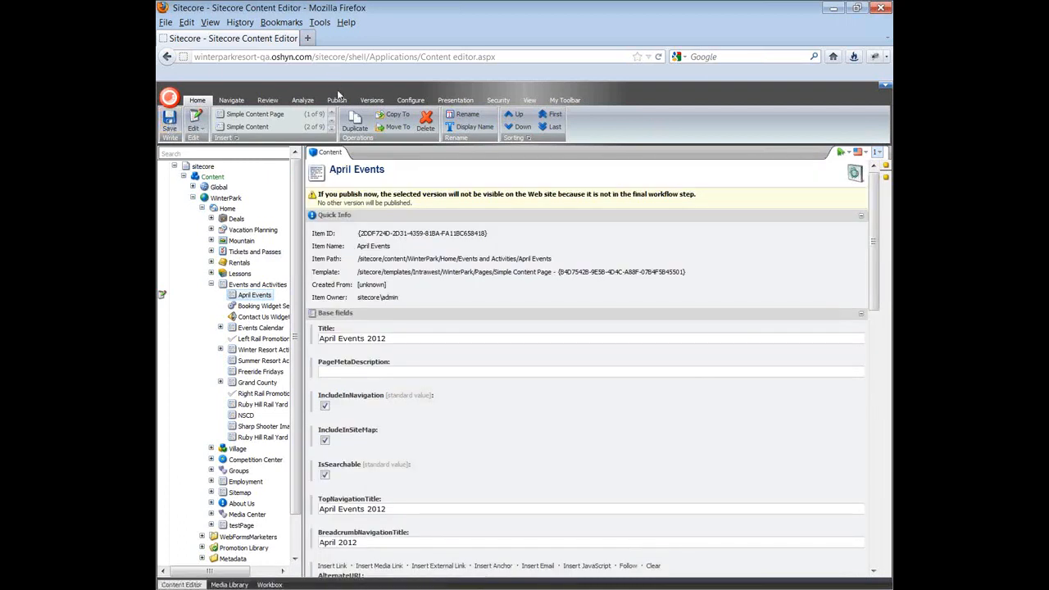
click(337, 99)
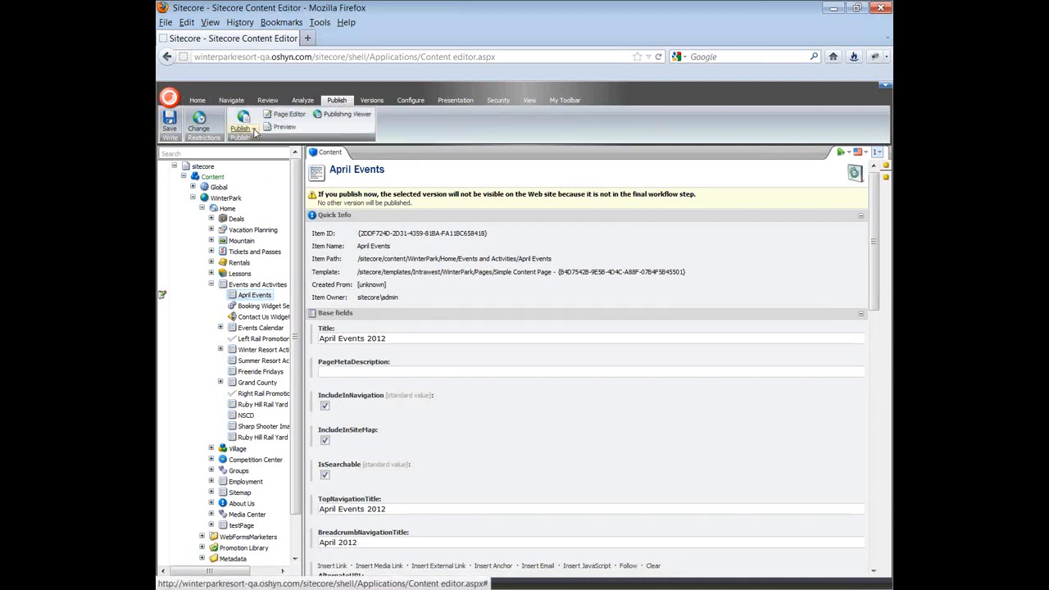
Step: Attempt a site publish and cancel at the draft-page workflow warning
click(240, 128)
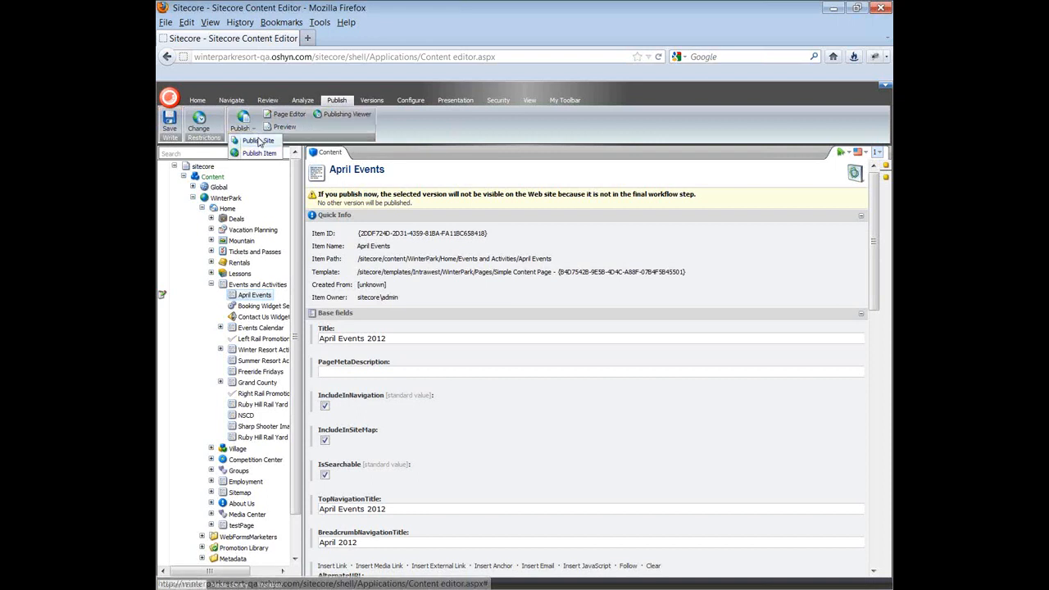
click(259, 140)
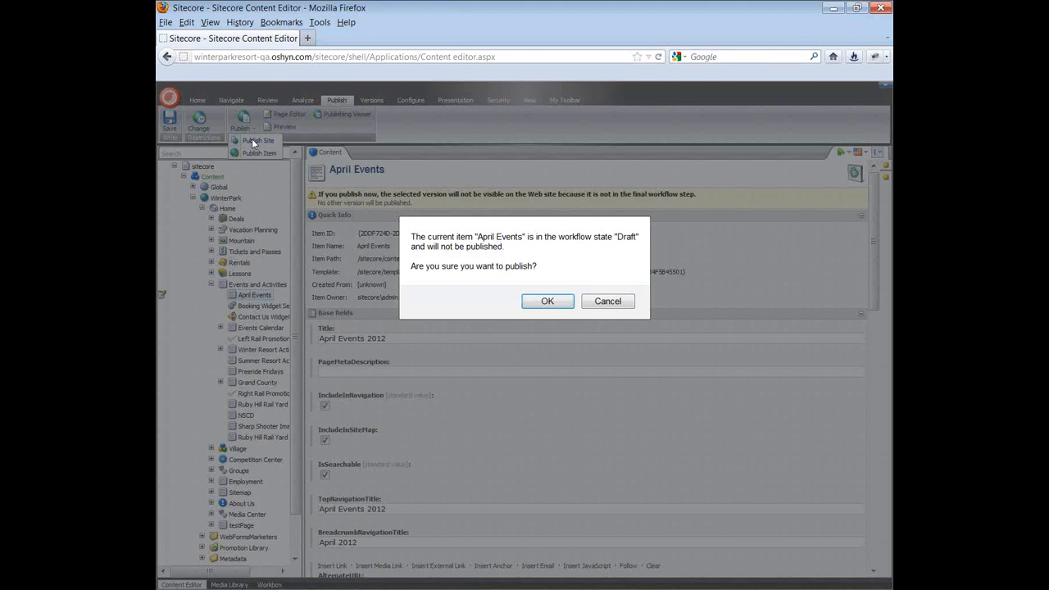
mouse_move(520, 177)
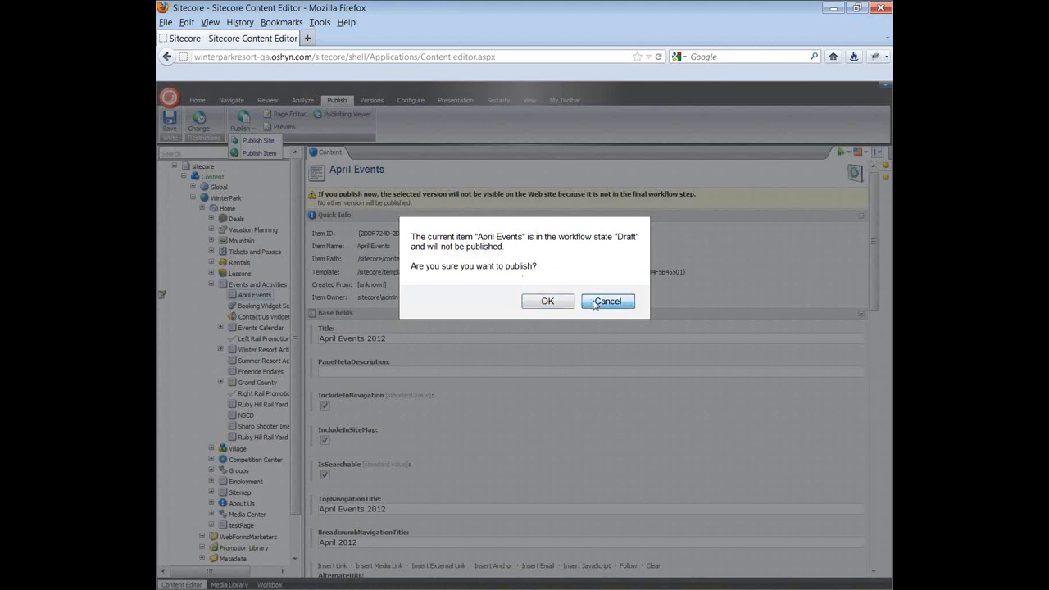
click(608, 300)
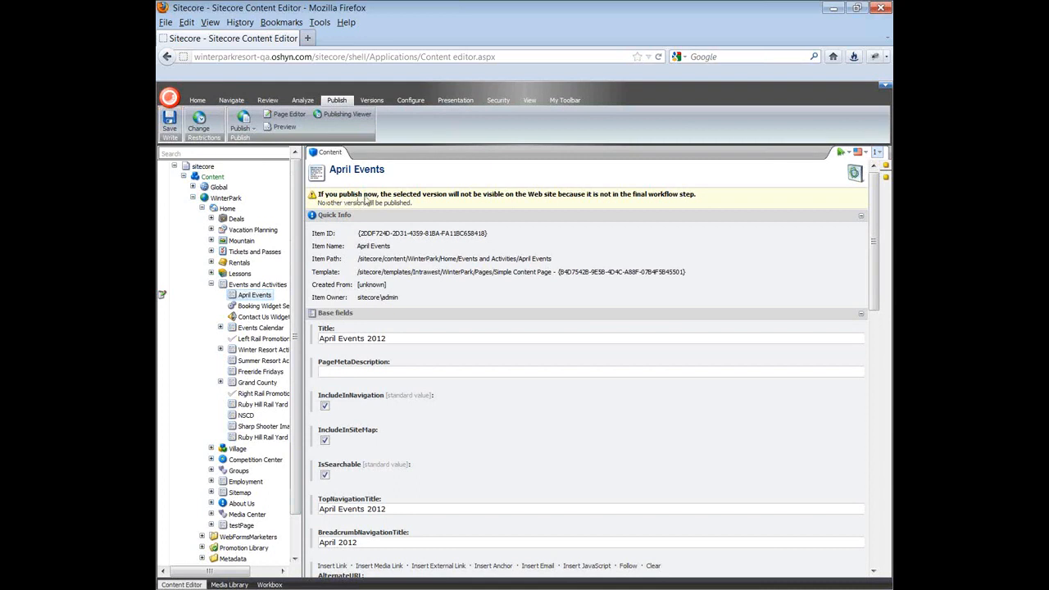
mouse_move(162, 308)
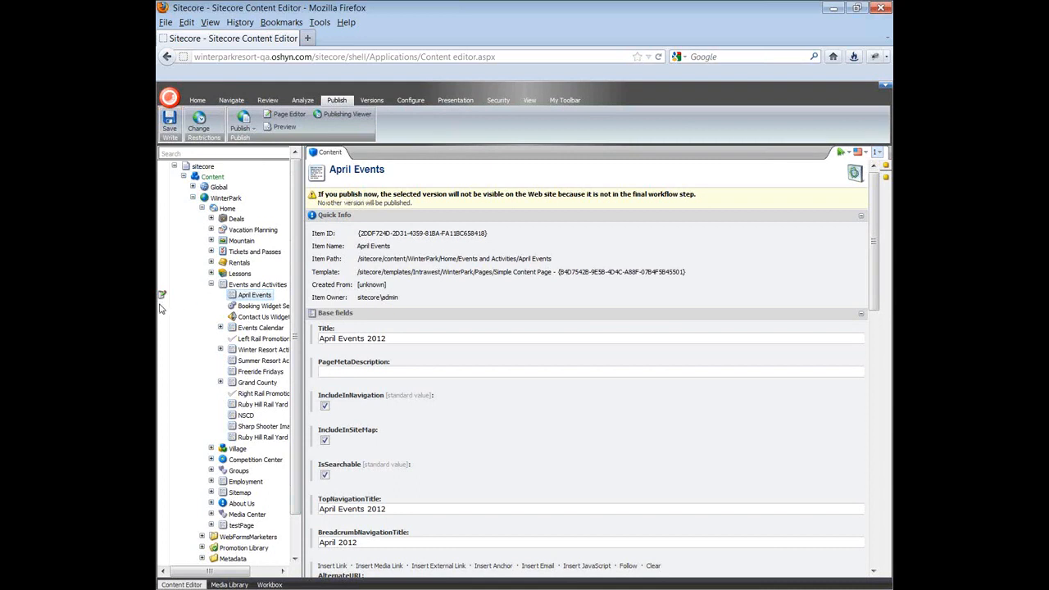
mouse_move(162, 295)
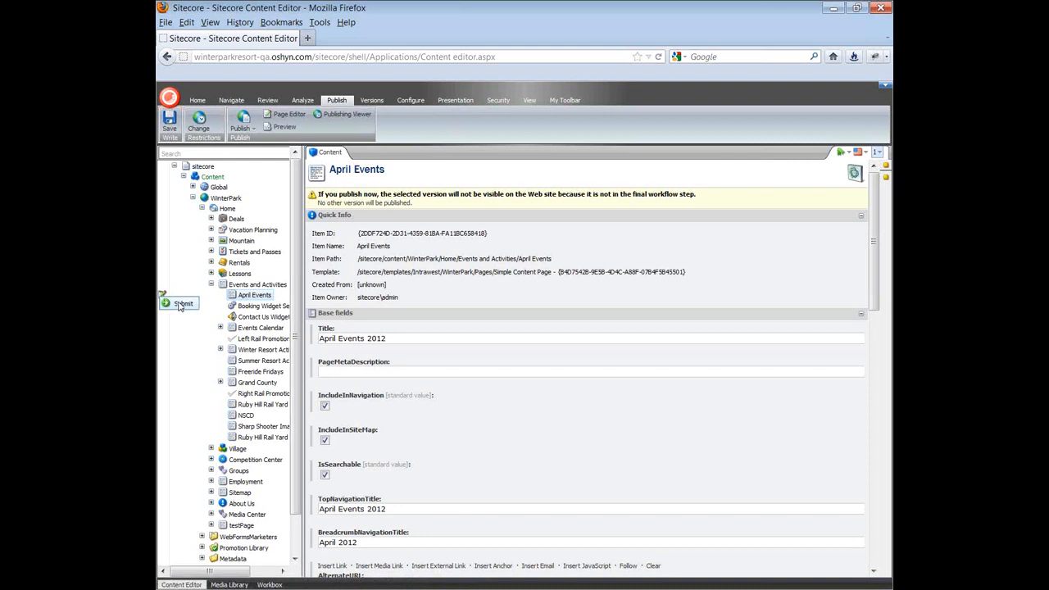
Step: Submit and then approve the April Events page through the workflow without comments
click(183, 304)
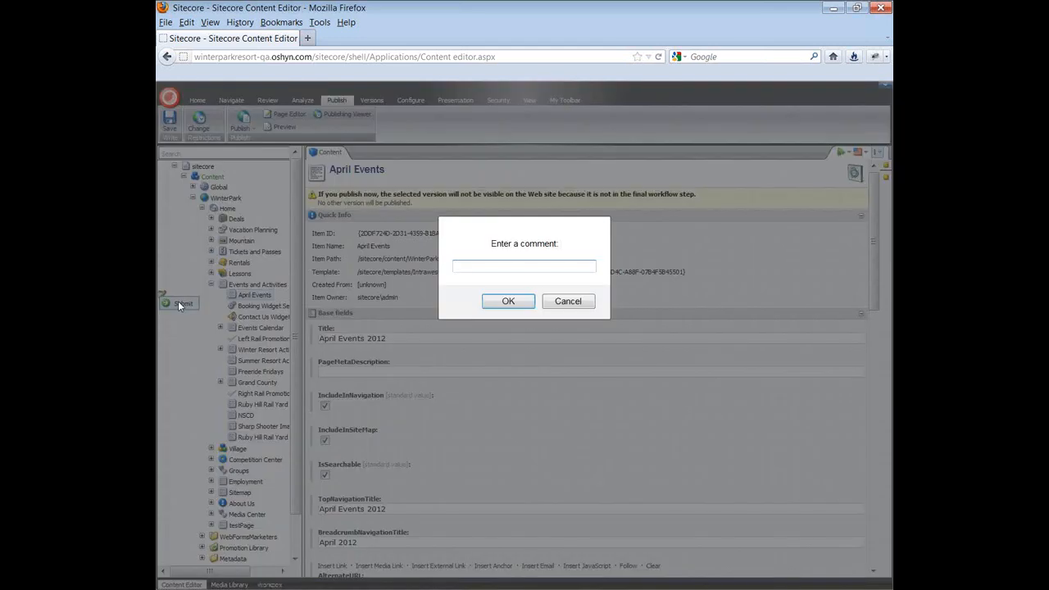
mouse_move(195, 293)
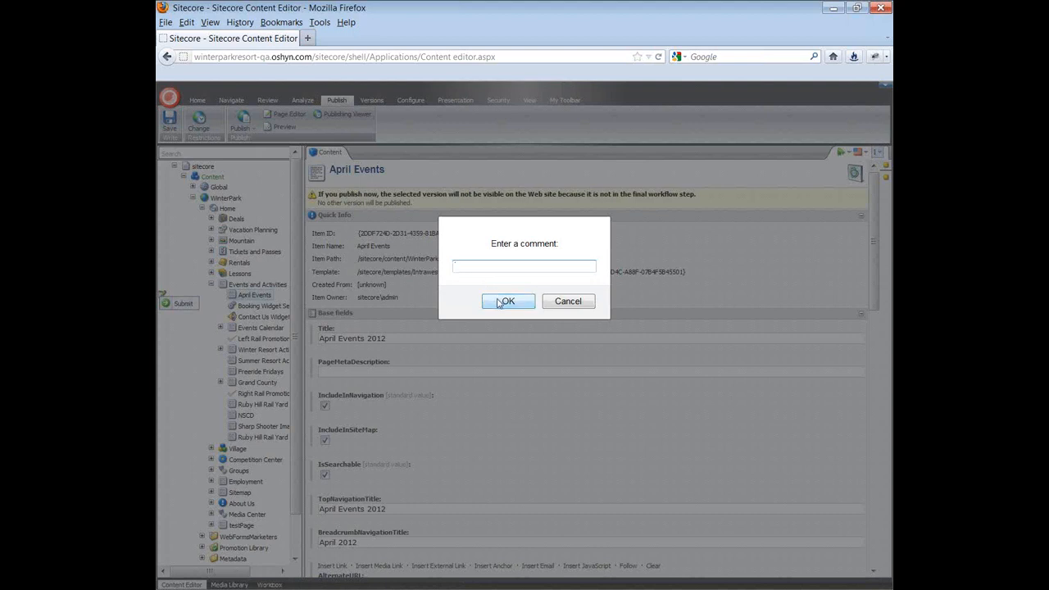
click(507, 301)
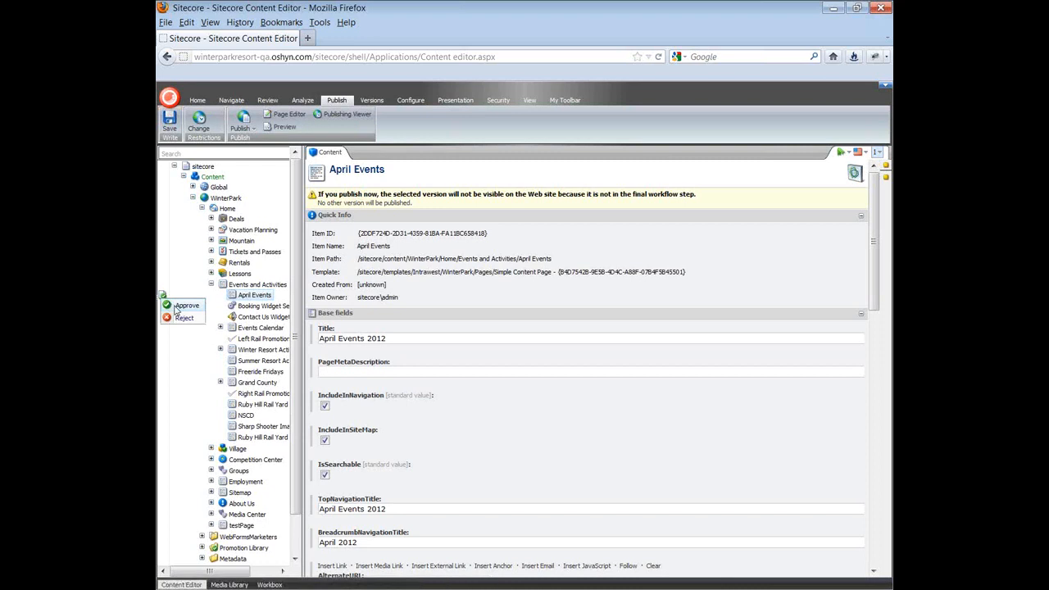
click(187, 306)
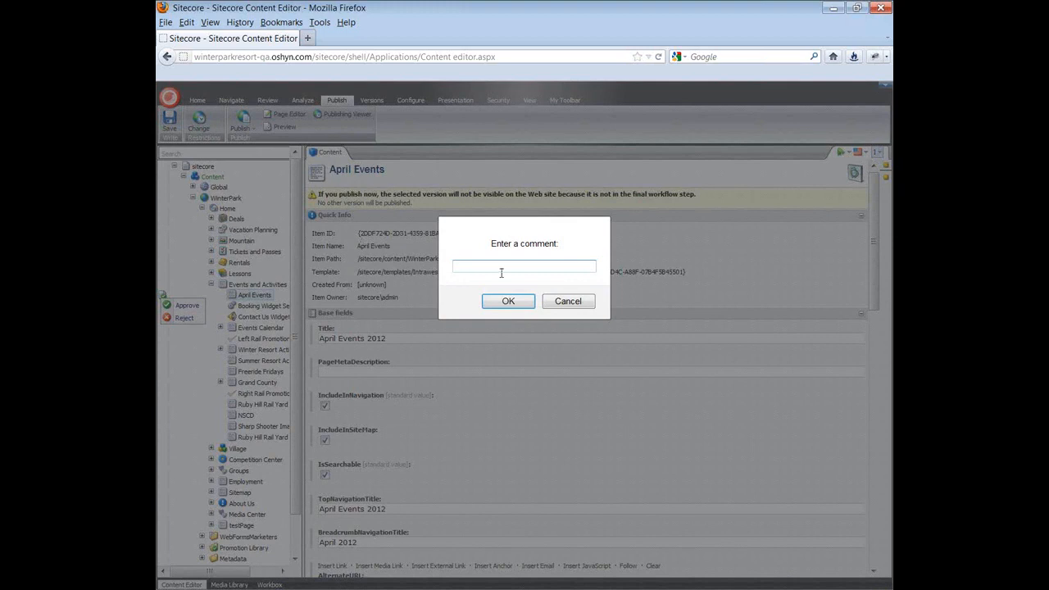
click(507, 301)
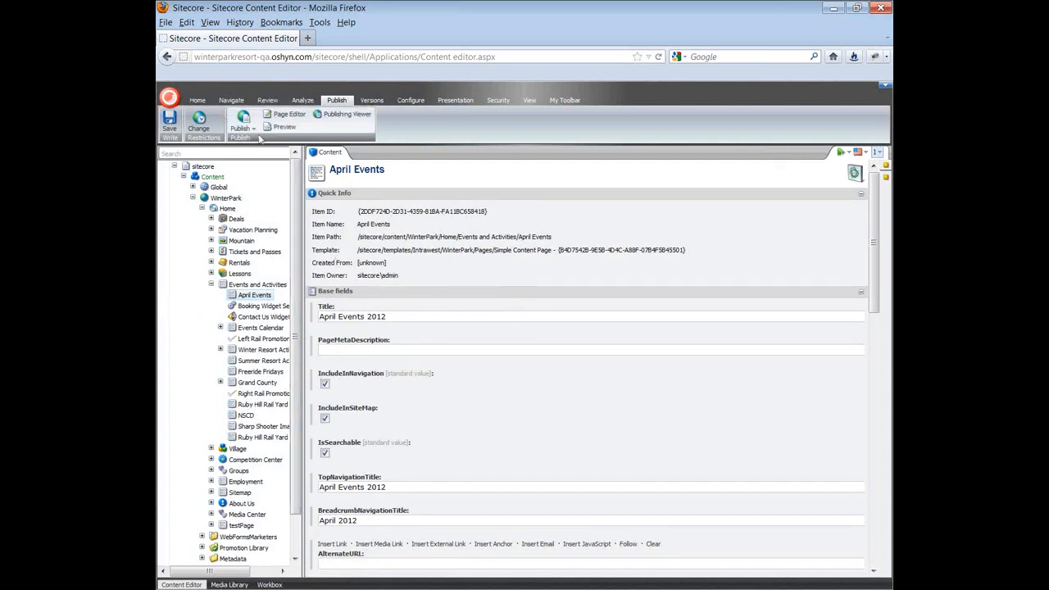
Step: Run a Smart publish of the whole site and finish the wizard so April Events 2012 goes live
click(240, 127)
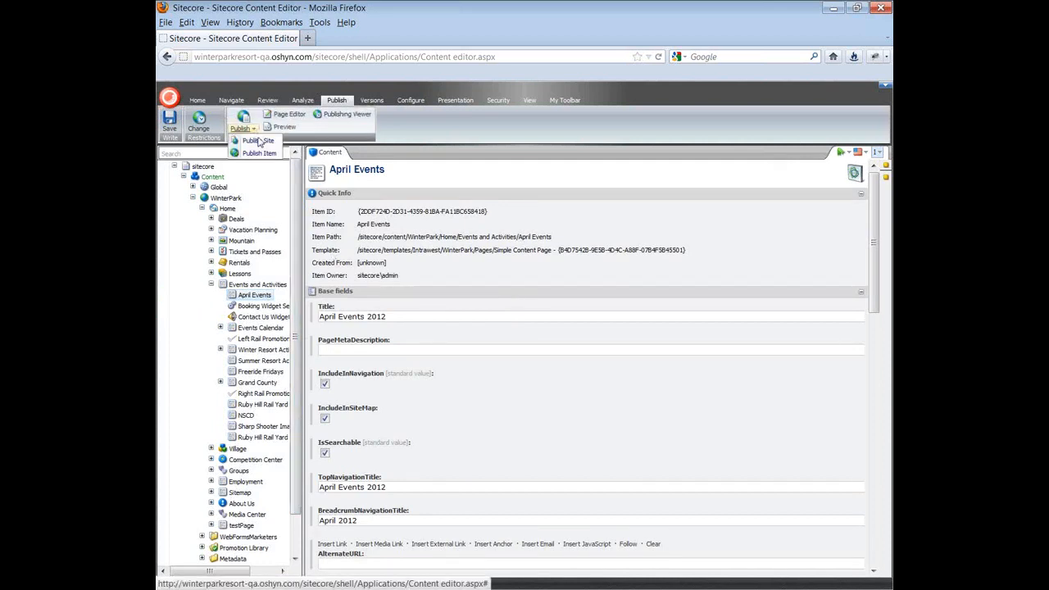
click(259, 140)
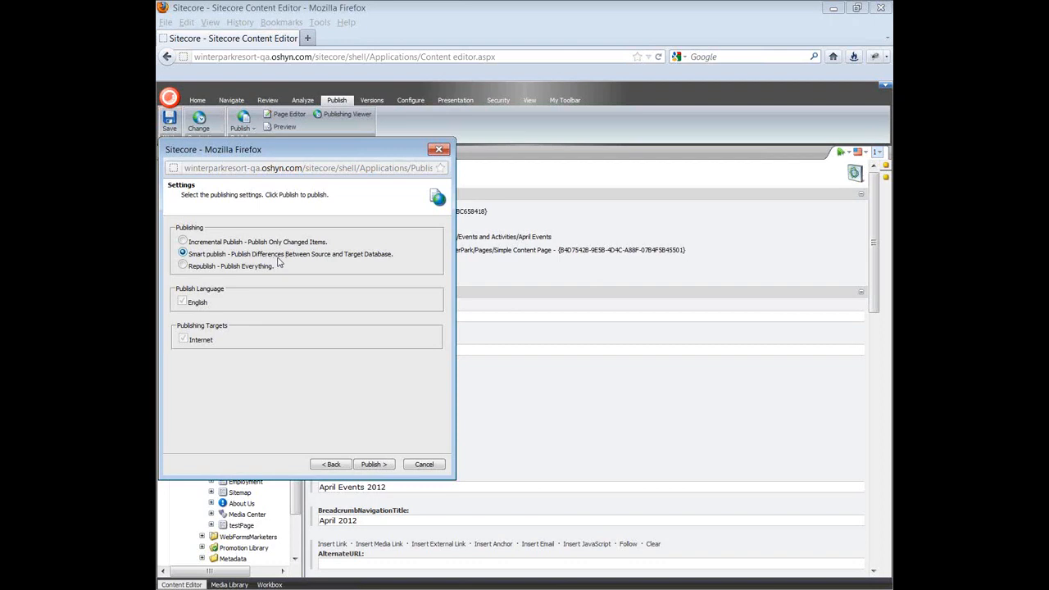
mouse_move(357, 399)
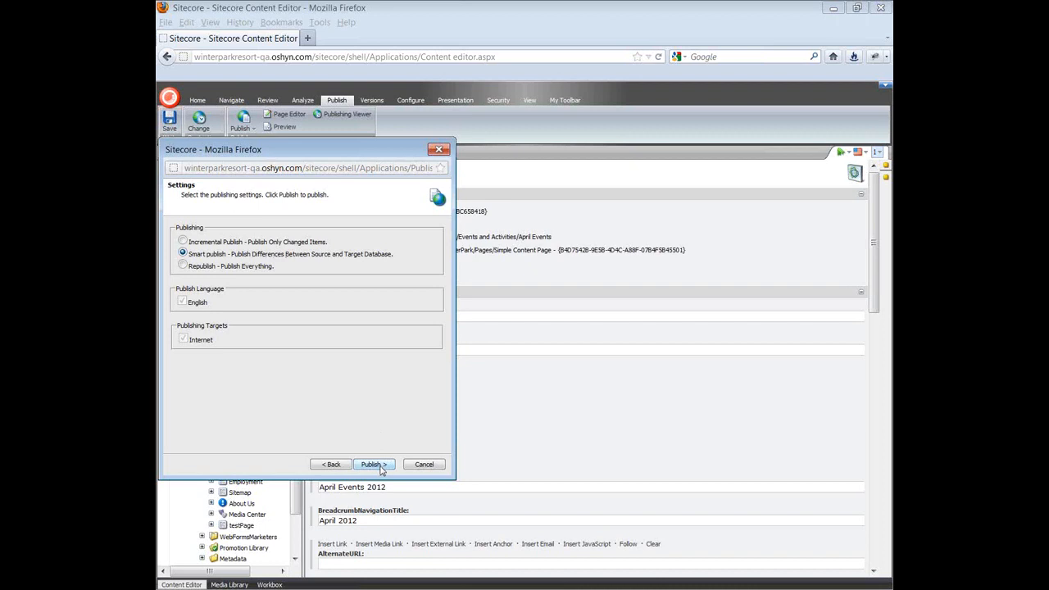
click(372, 465)
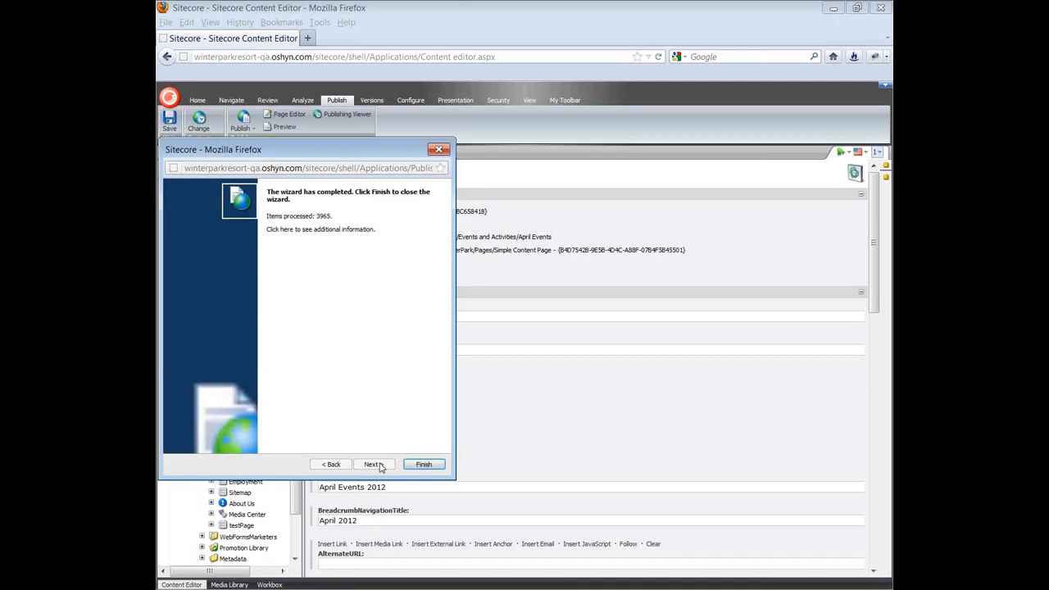
click(424, 464)
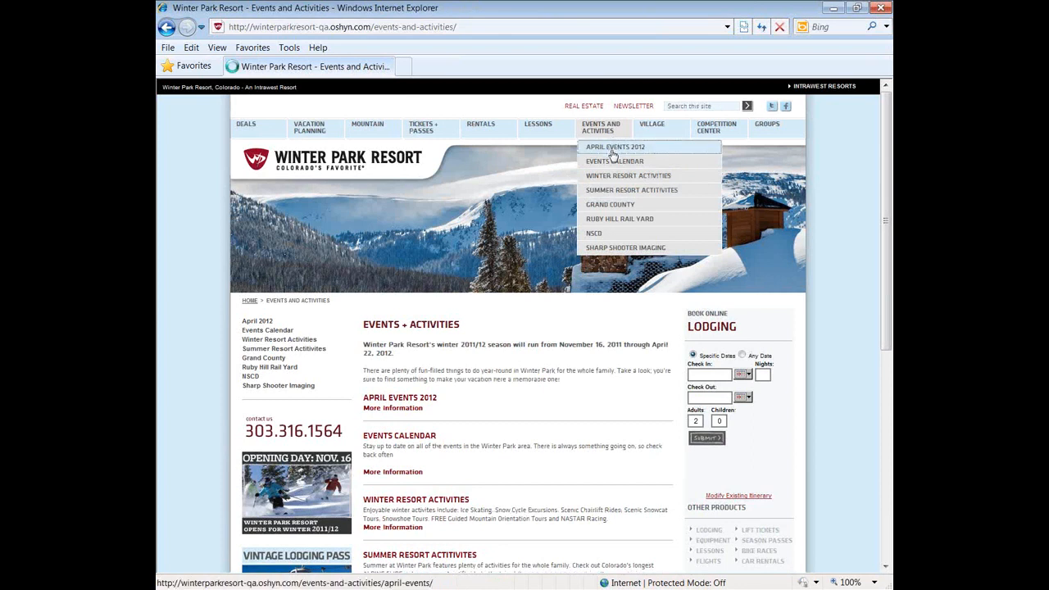
click(615, 146)
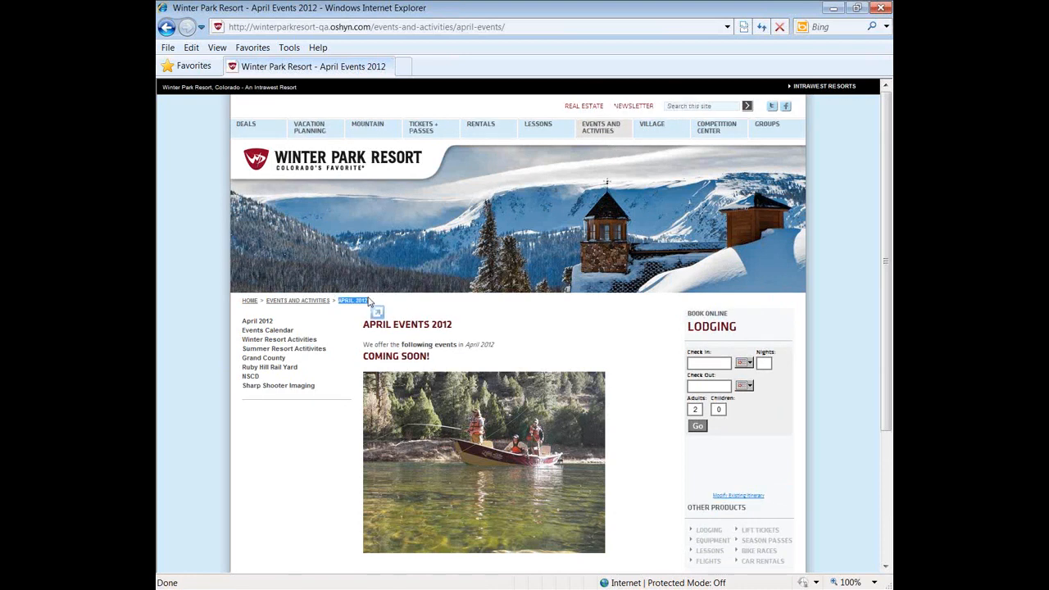
mouse_move(269, 366)
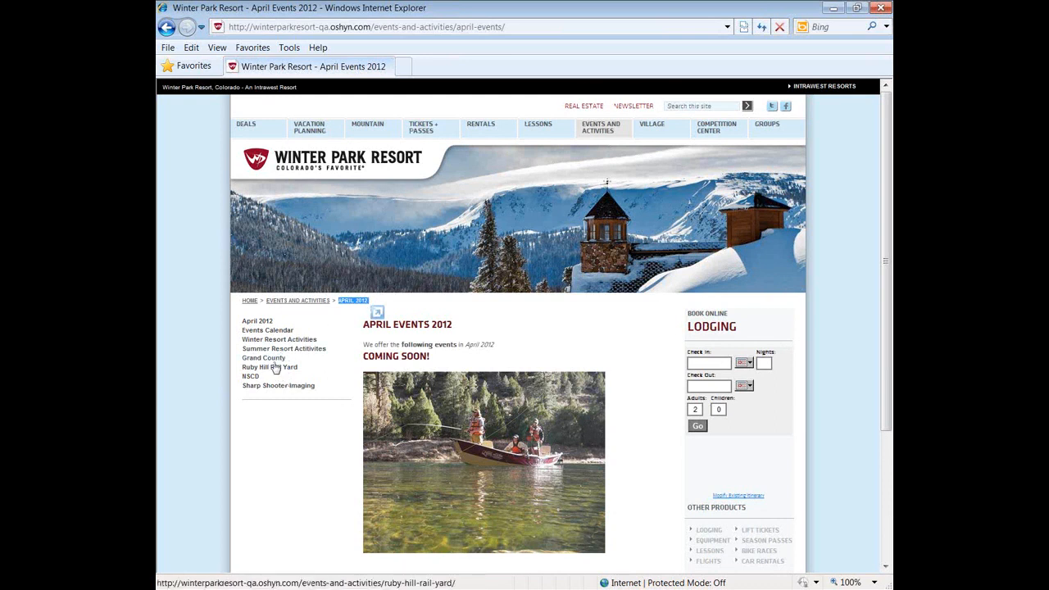
click(257, 320)
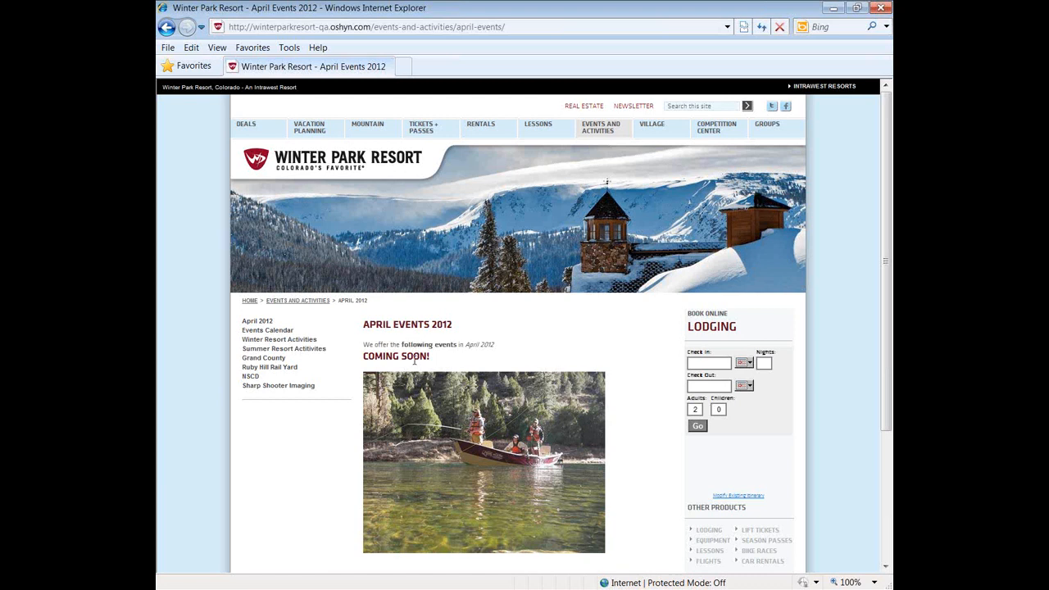
mouse_move(600, 127)
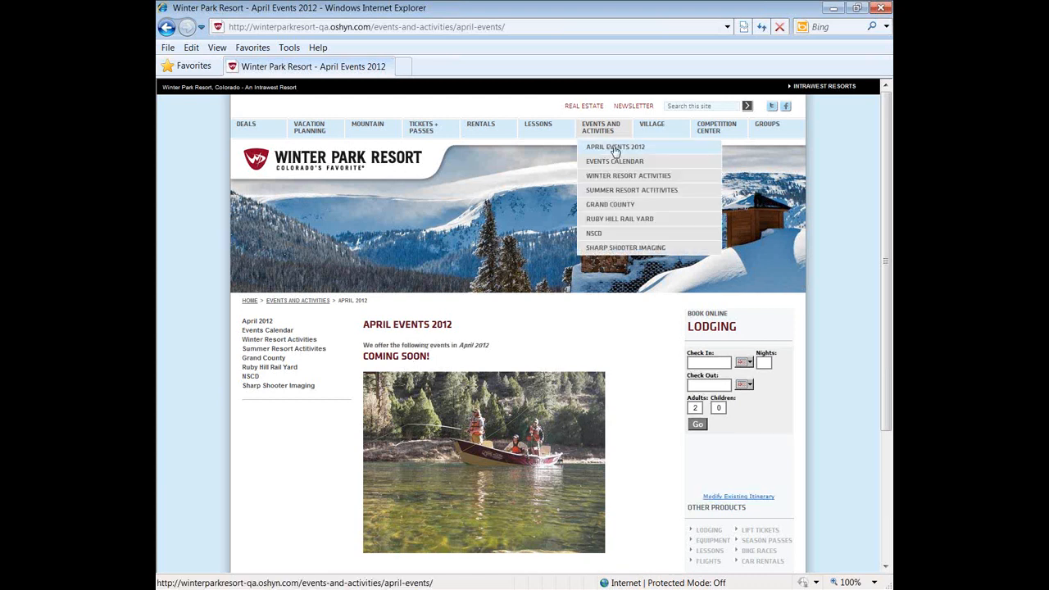
mouse_move(643, 337)
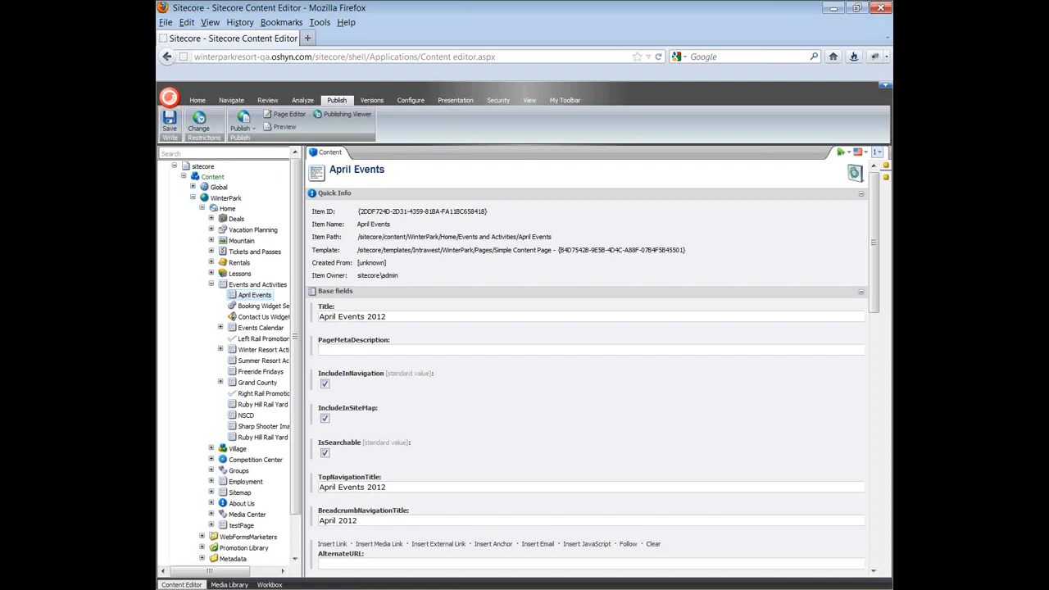
mouse_move(635, 275)
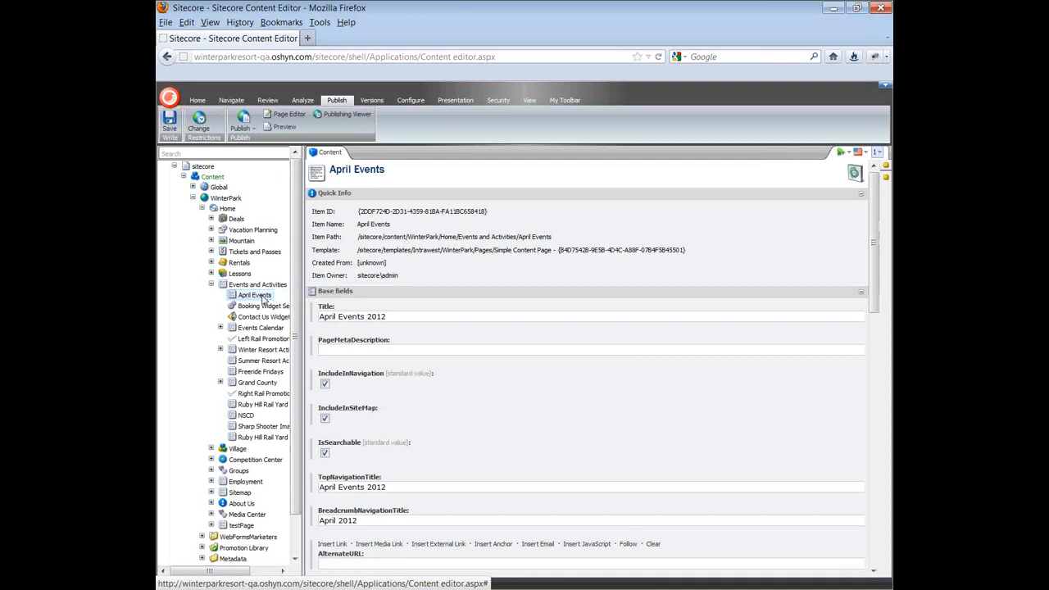
Step: Show the April Events default layout's controls, Header through Footer, in the Device Editor
click(455, 100)
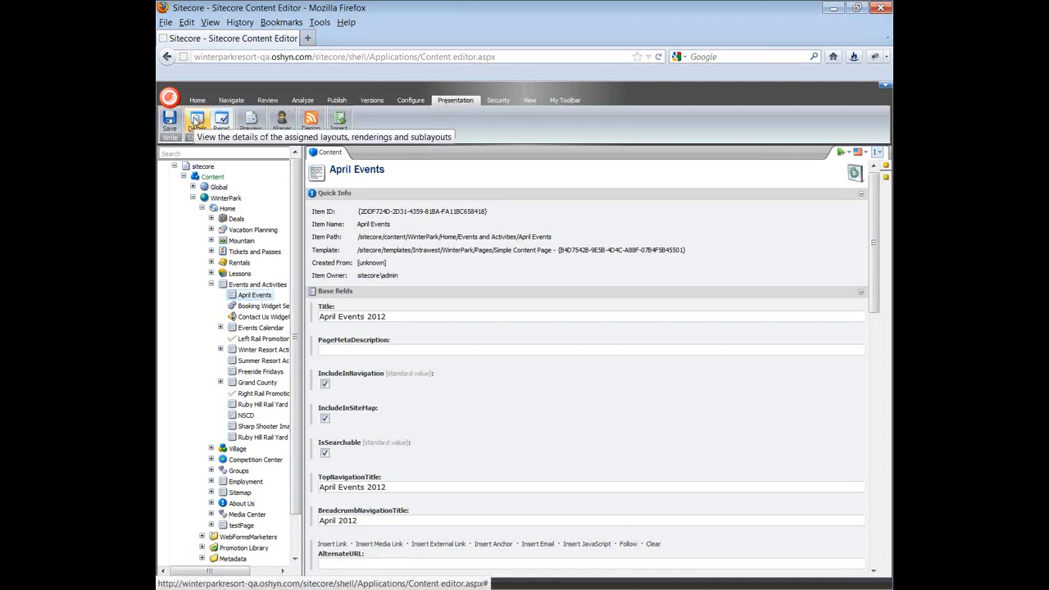
click(197, 122)
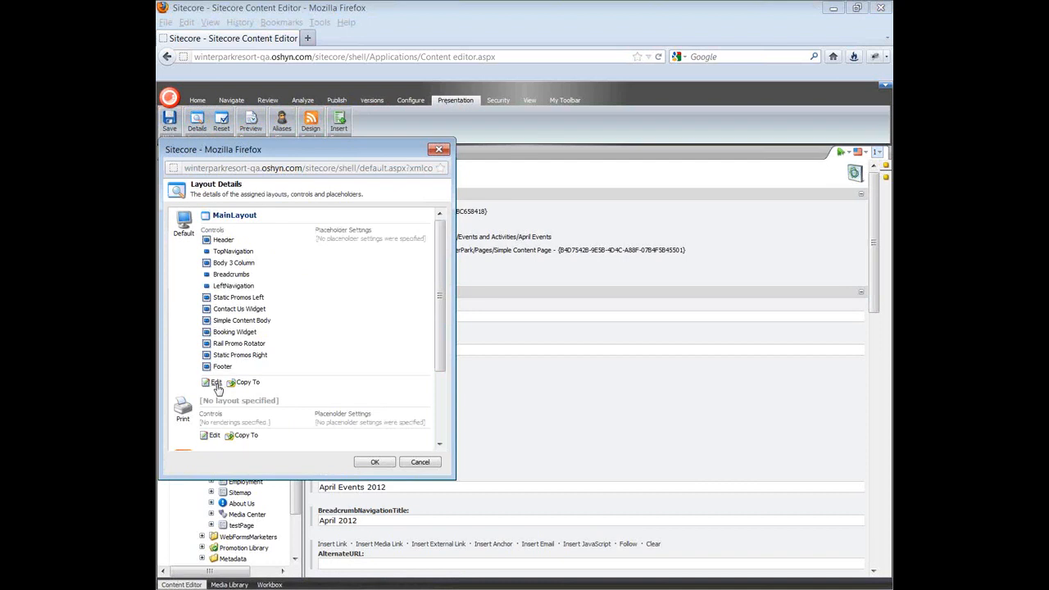
click(215, 382)
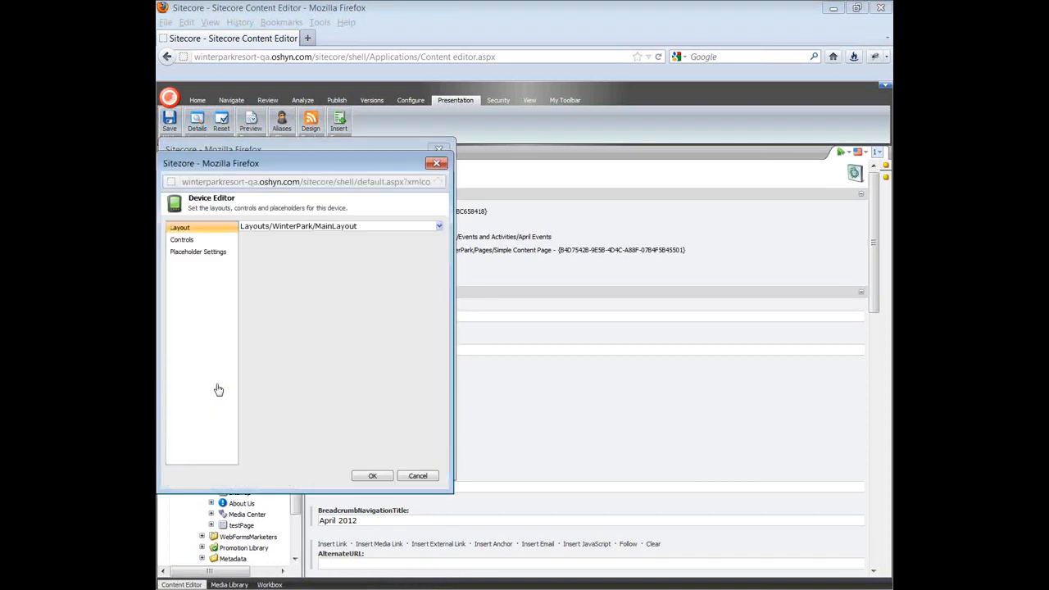
click(182, 239)
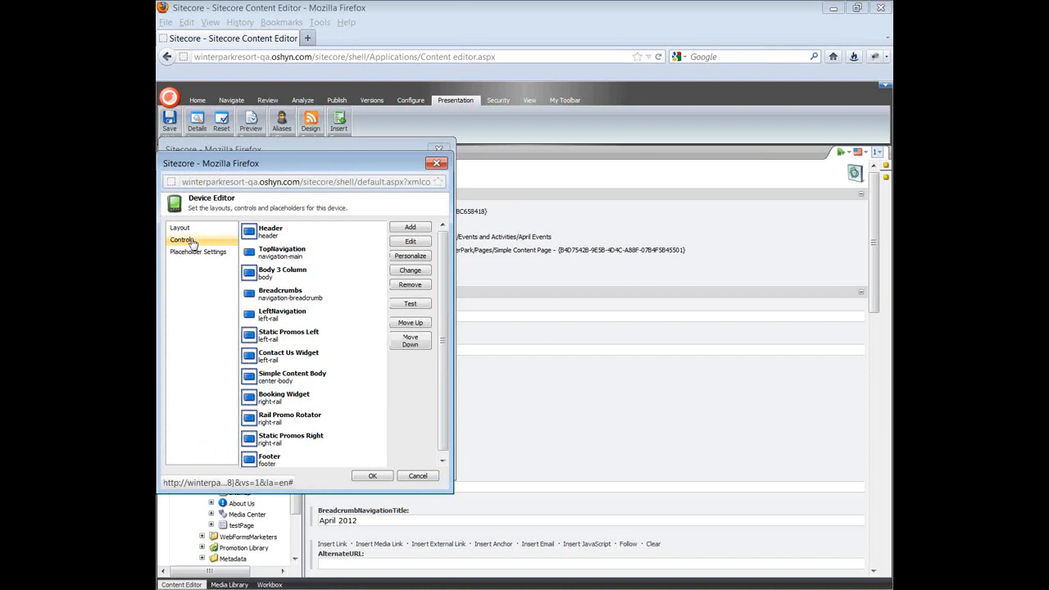
click(182, 239)
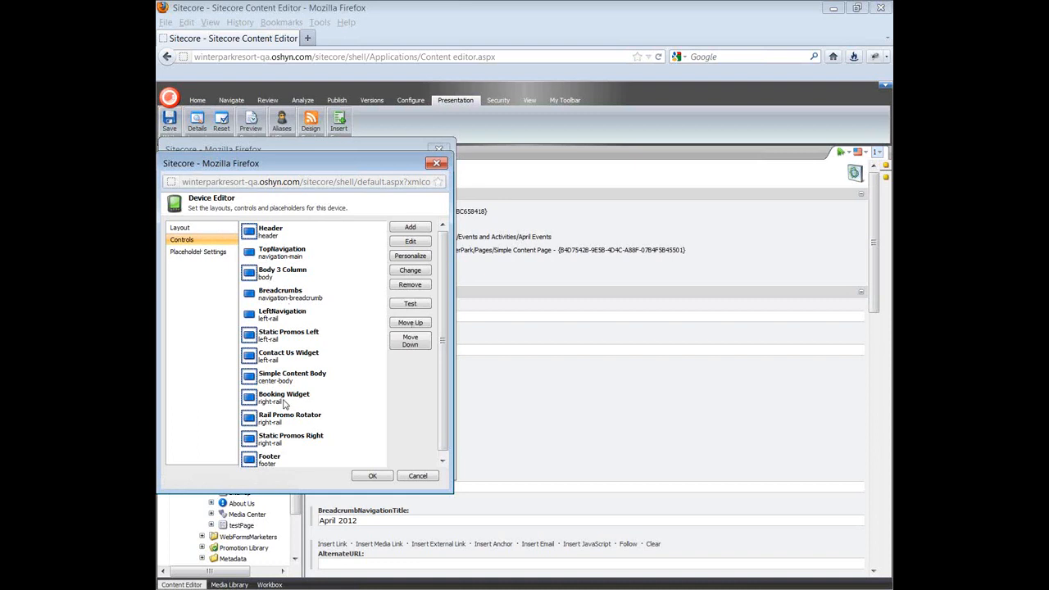
mouse_move(284, 427)
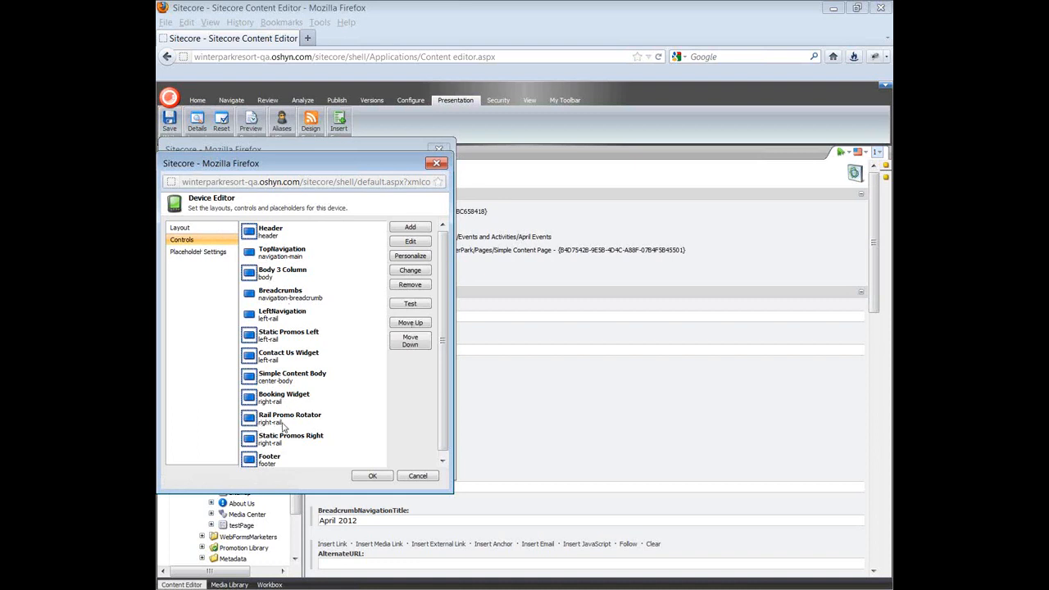
mouse_move(284, 427)
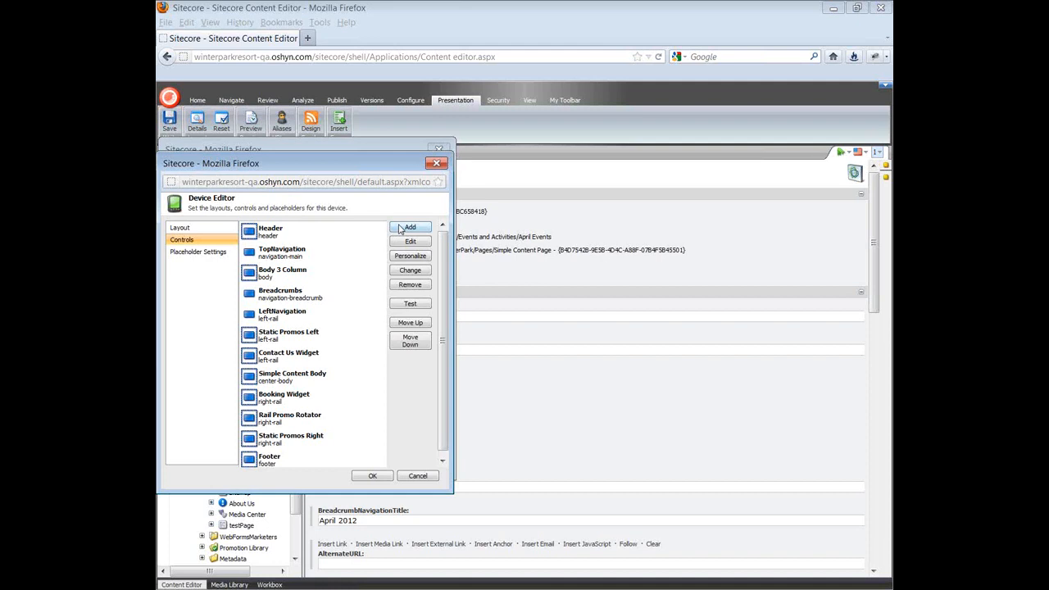
Step: Add the WinterPark Facebook Like sublayout to the left-rail placeholder and confirm the layout
click(409, 227)
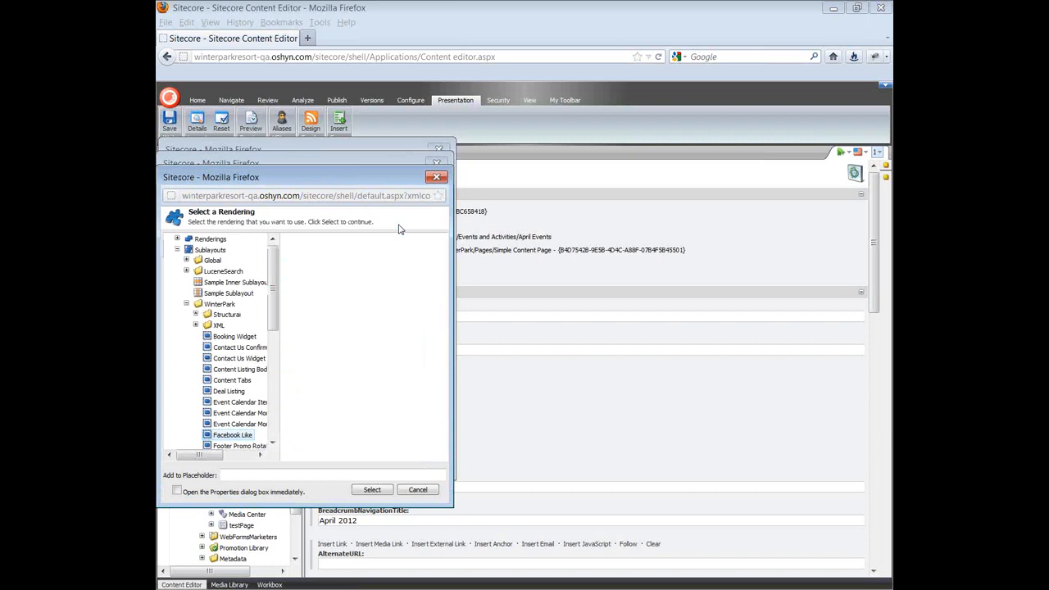
mouse_move(324, 250)
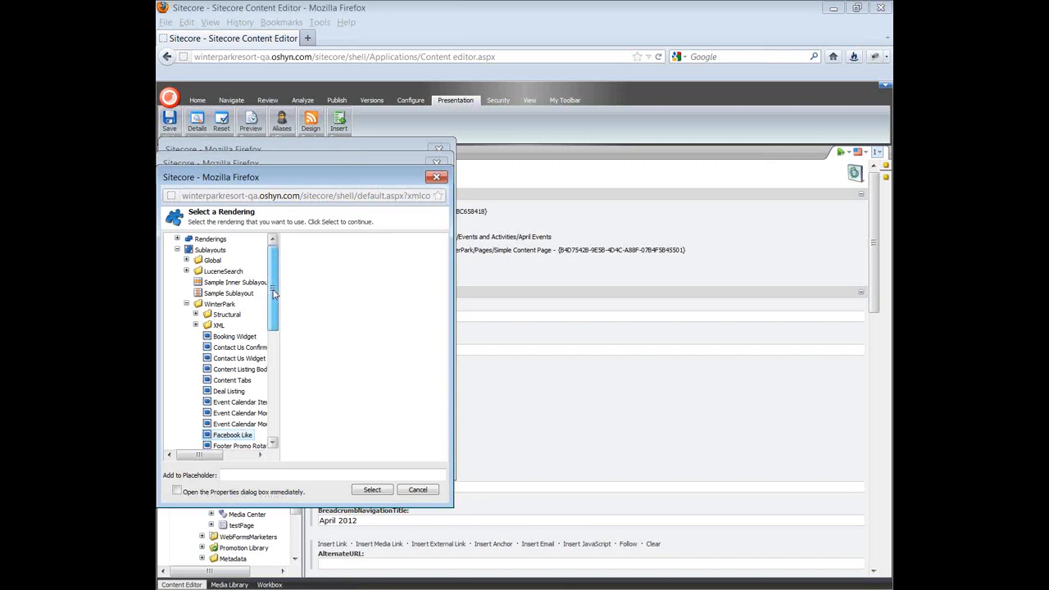
scroll(down, 3)
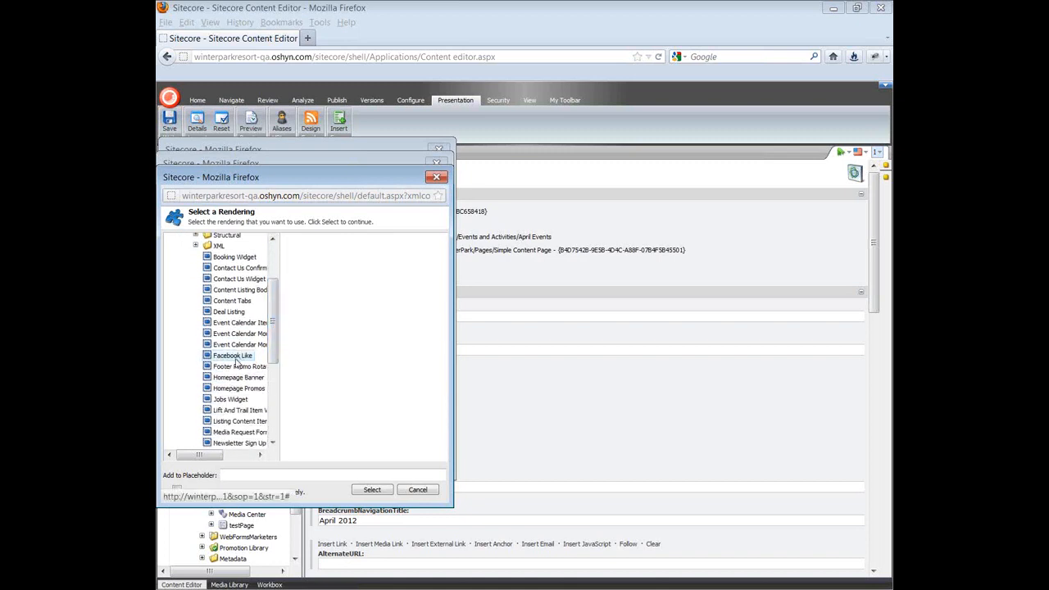
click(232, 354)
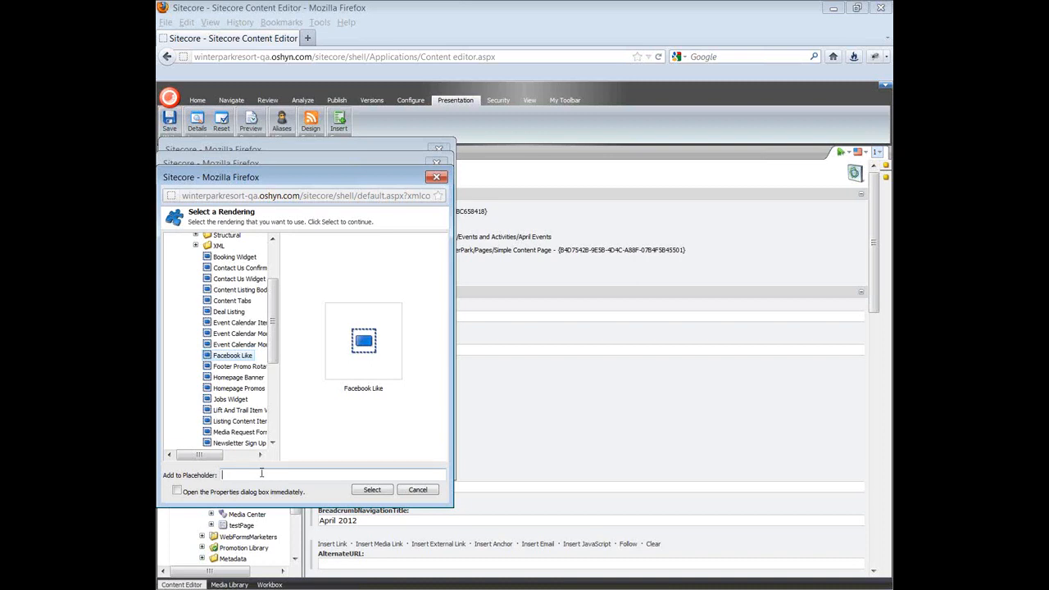
text(left-rail)
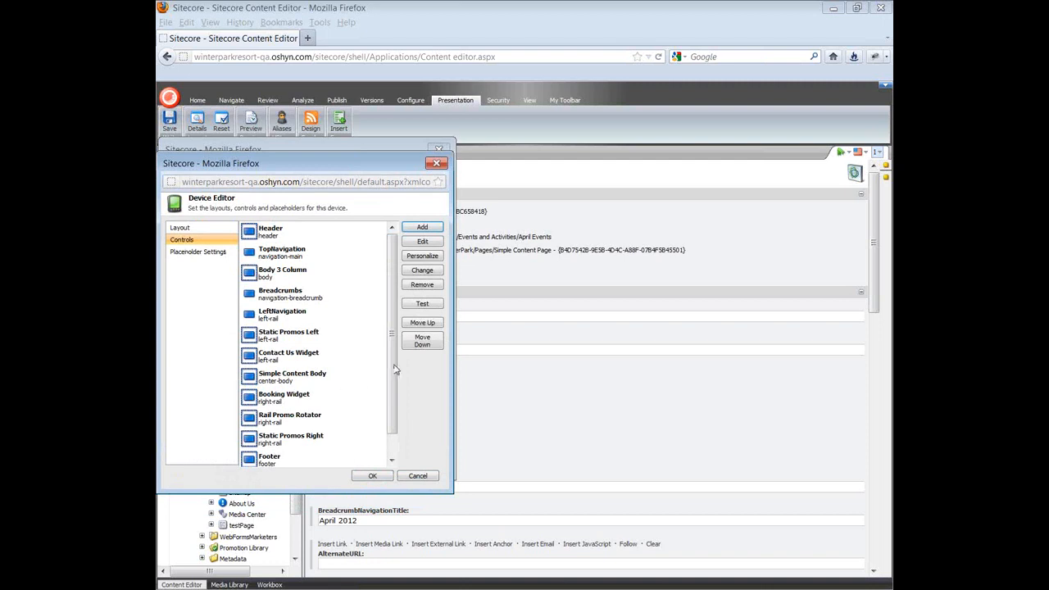
scroll(down, 3)
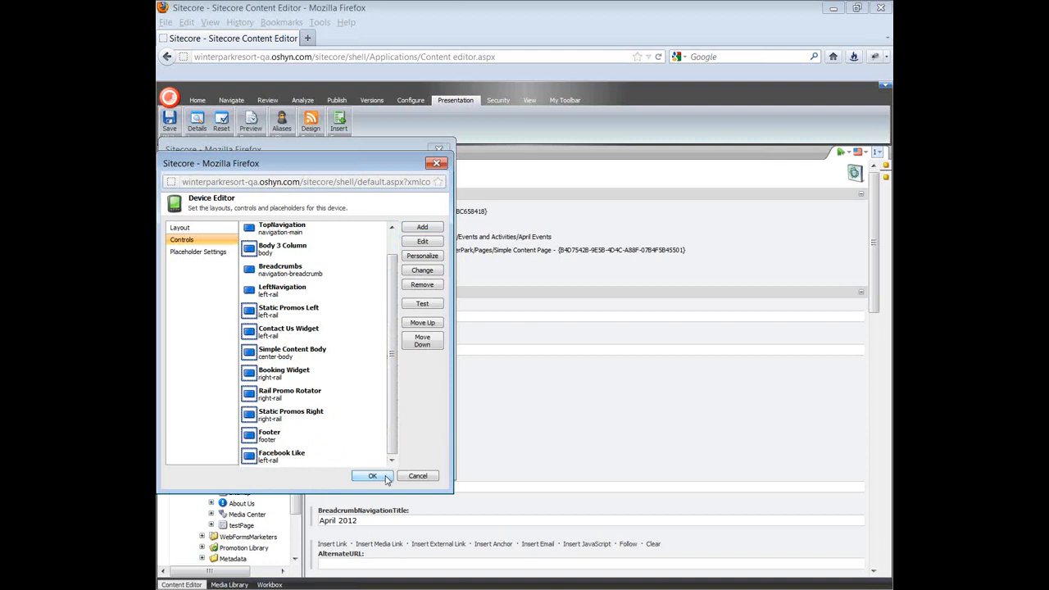
click(373, 476)
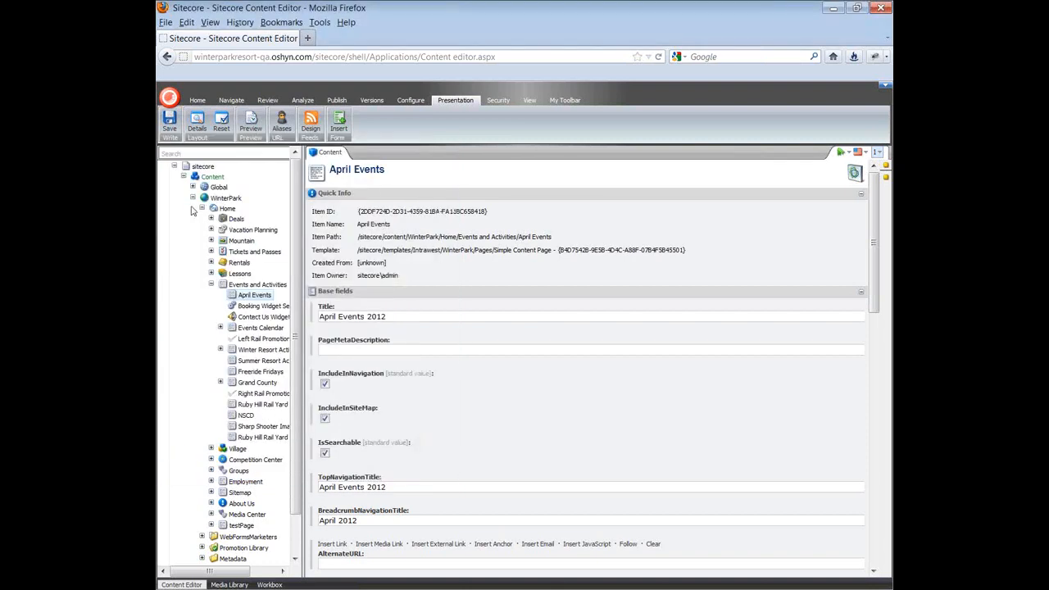
mouse_move(170, 120)
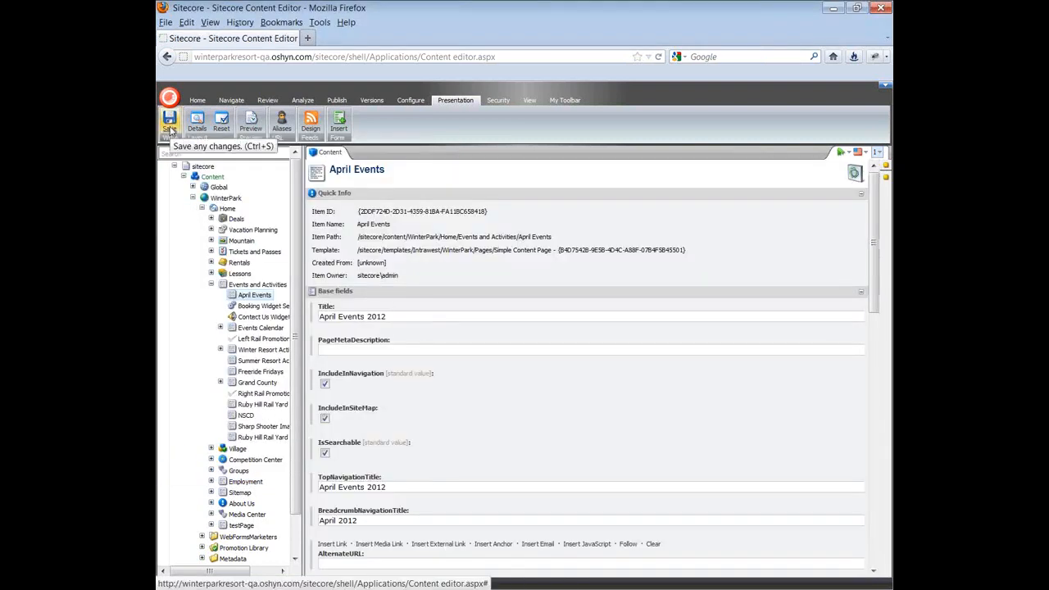
Step: Save April Events and smart-publish it to the Internet target, then finish the wizard
click(336, 99)
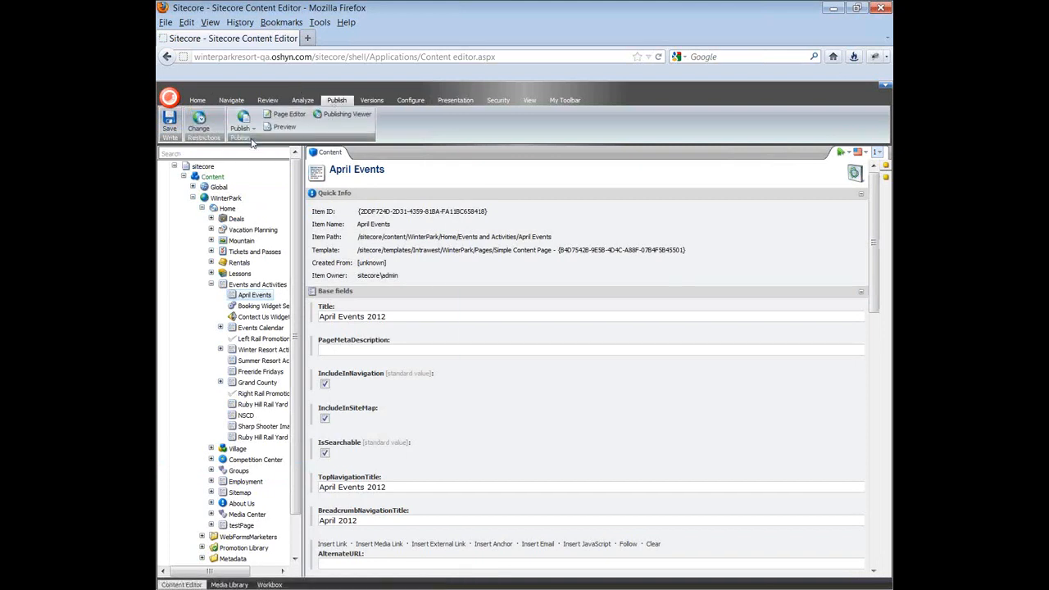
click(238, 123)
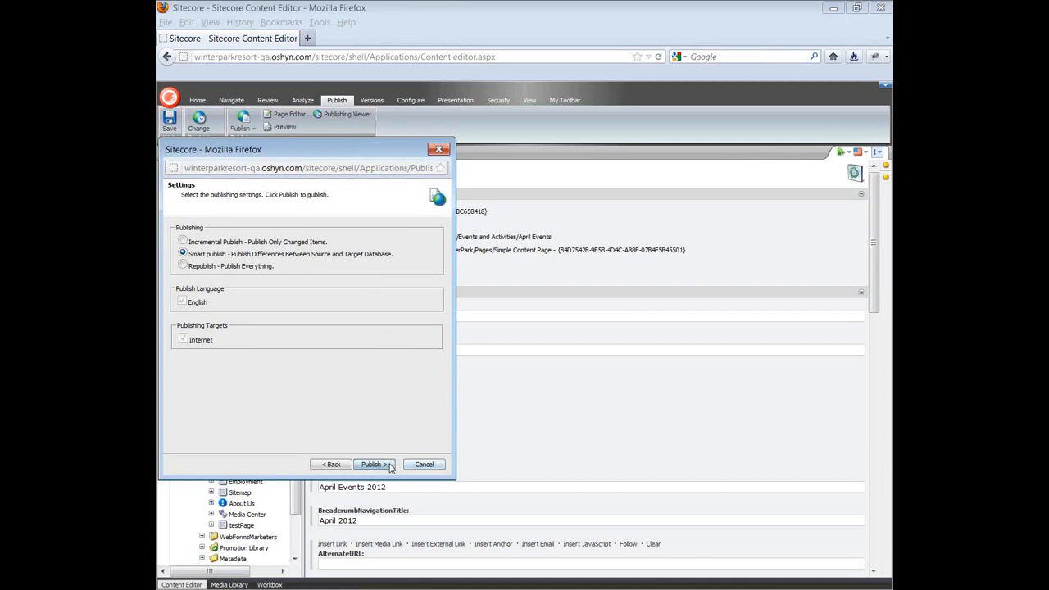
click(371, 463)
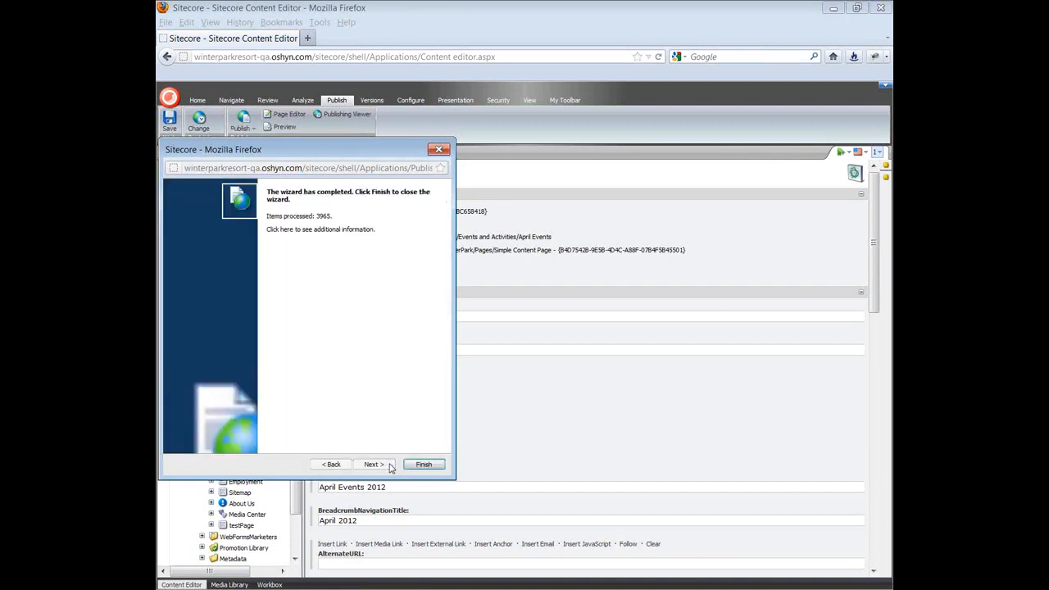
click(423, 463)
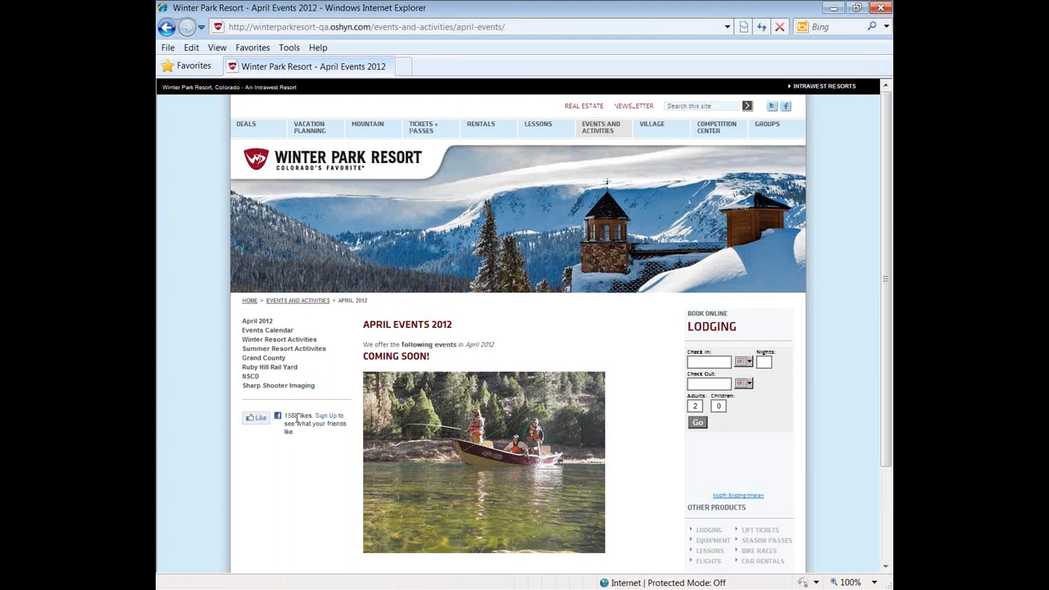
mouse_move(417, 377)
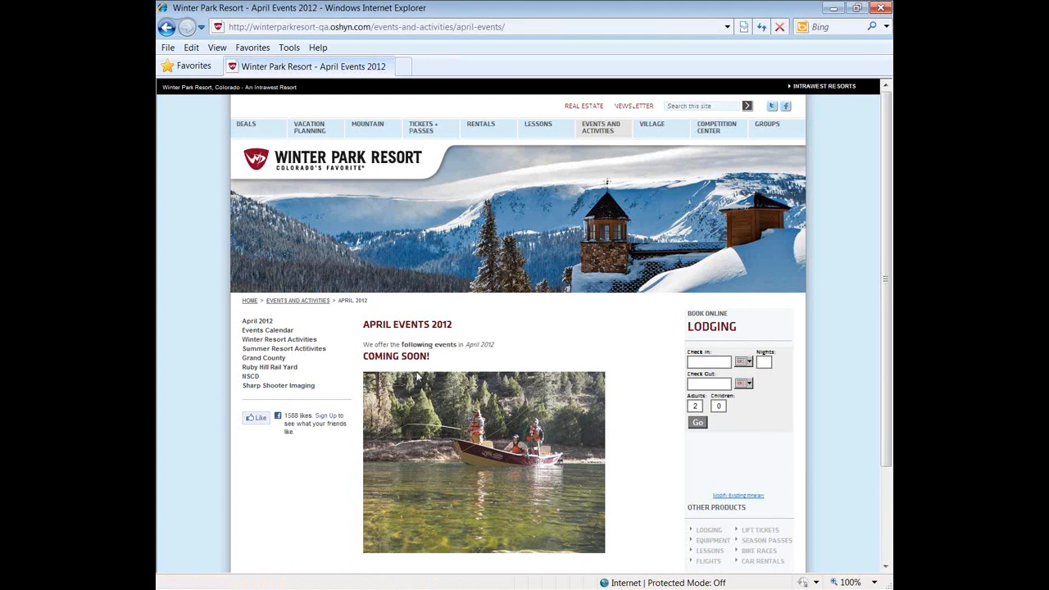
mouse_move(500, 328)
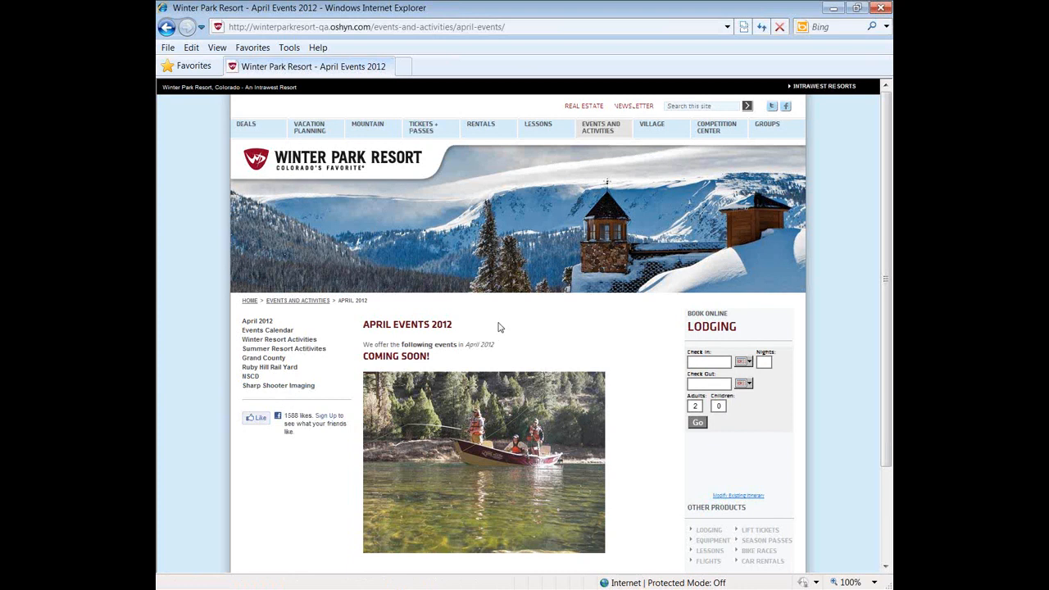